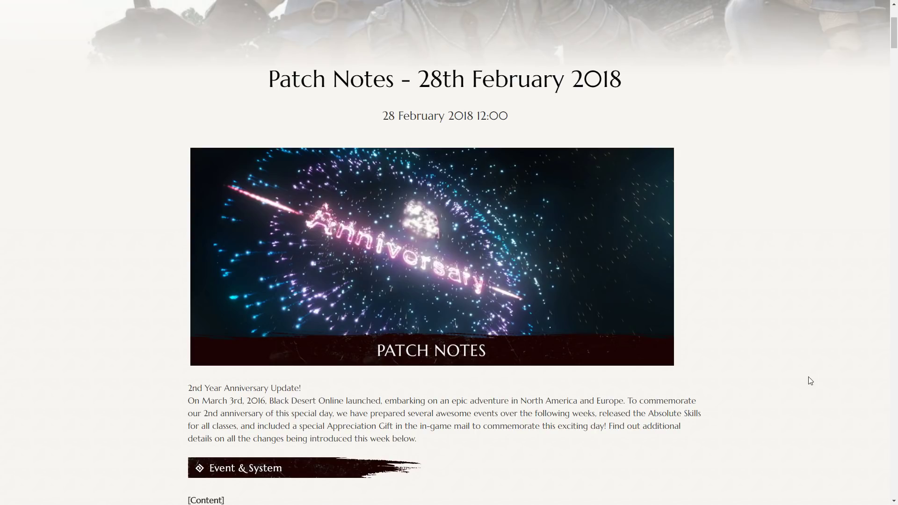
Step: Scroll past the anniversary banner to the Absolute Skills and Alchemy/Cooking search notes
scroll("down", 3)
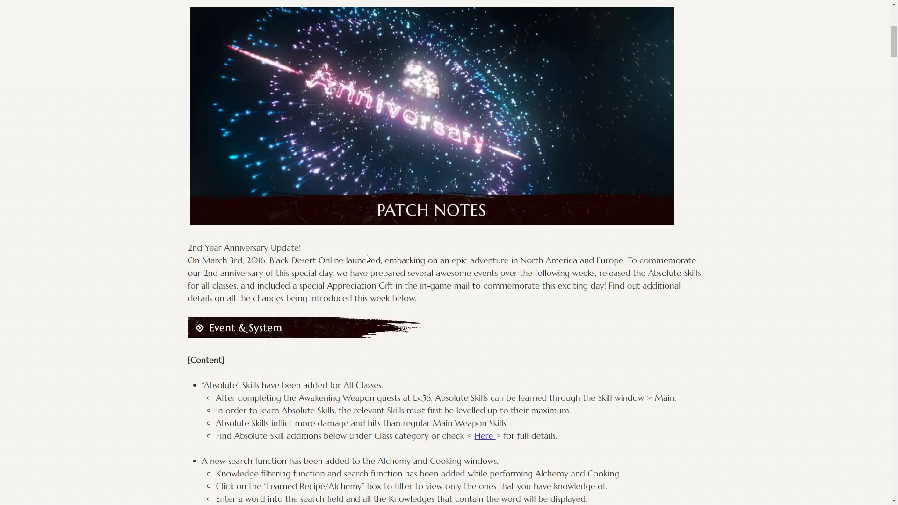
mouse_move(417, 260)
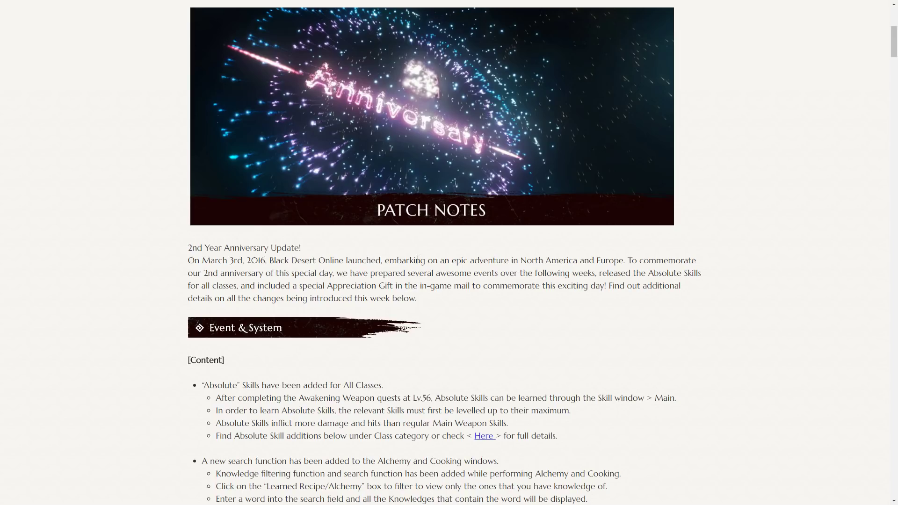
Step: Scroll down to the Guild Expense system, Marketplace price reset and cooldown removal notes
scroll("down", 3)
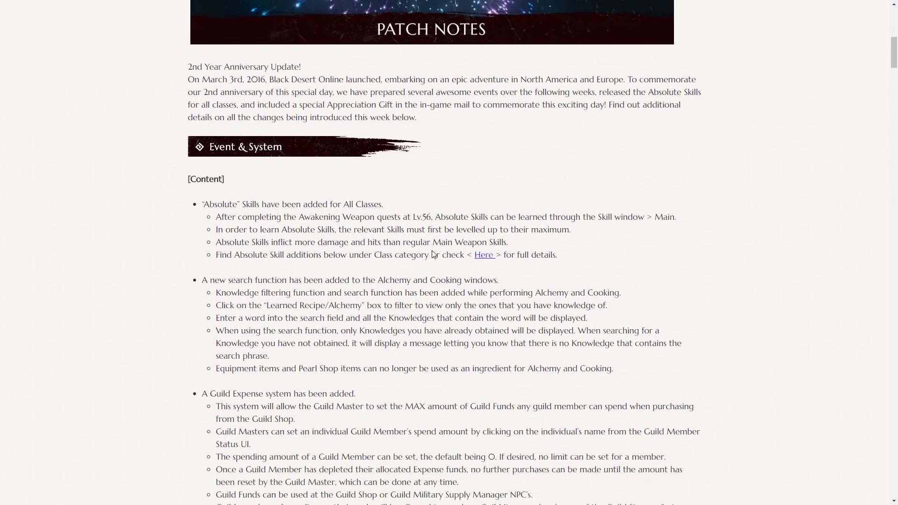
scroll("down", 3)
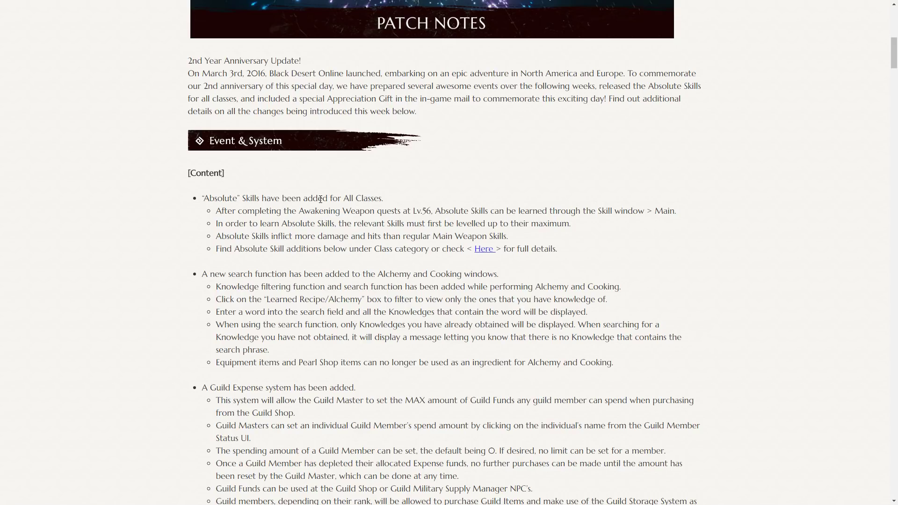
scroll("down", 3)
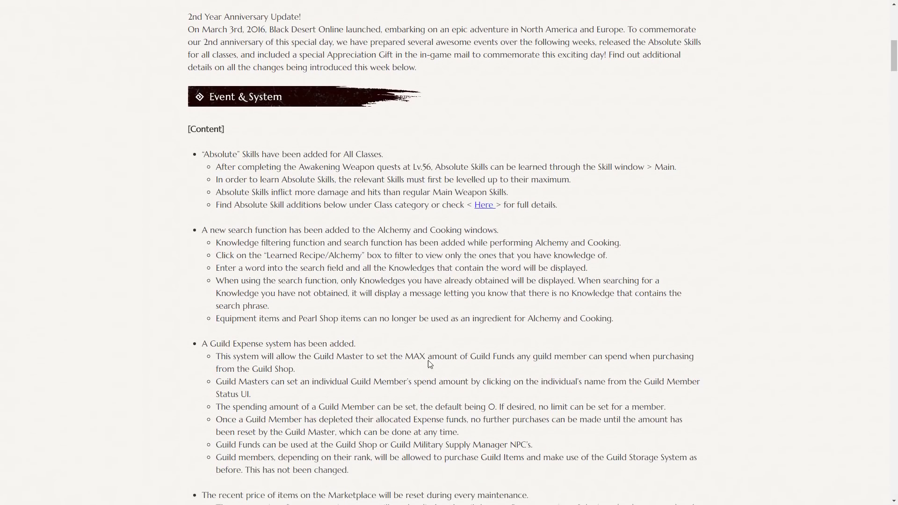
scroll("down", 3)
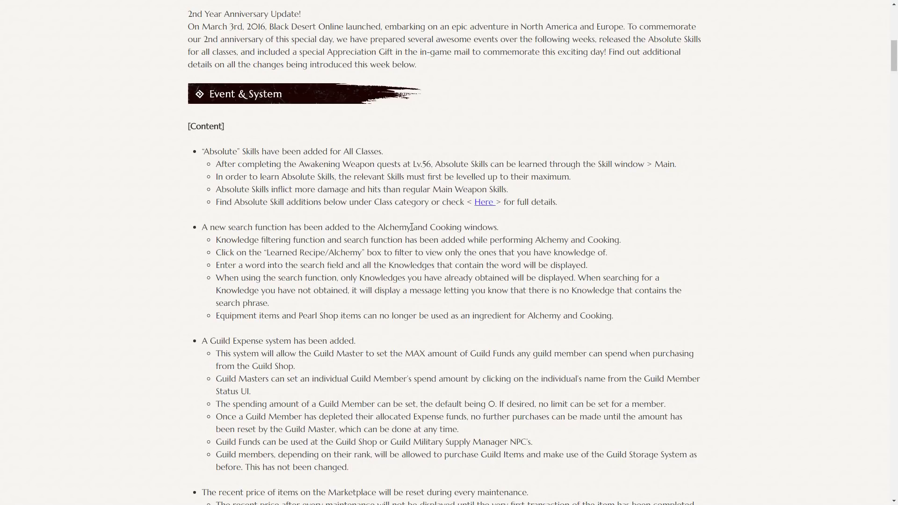
mouse_move(475, 264)
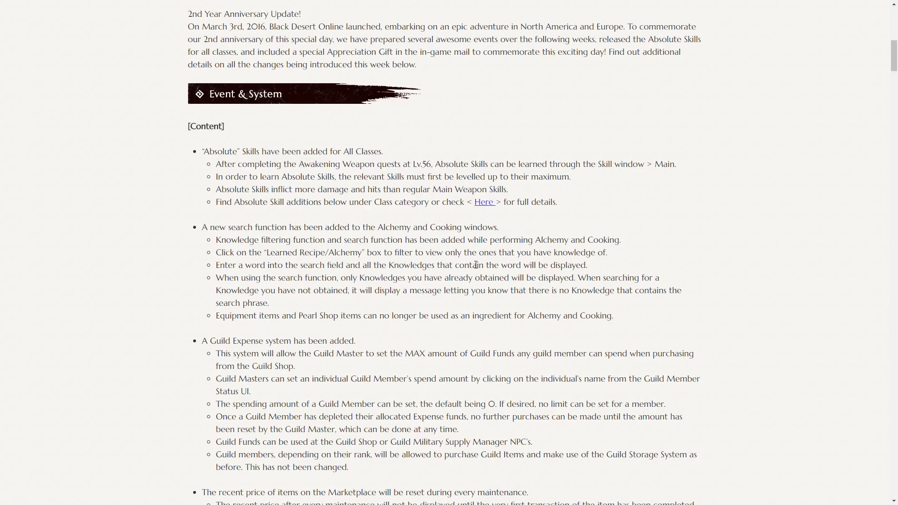
mouse_move(432, 301)
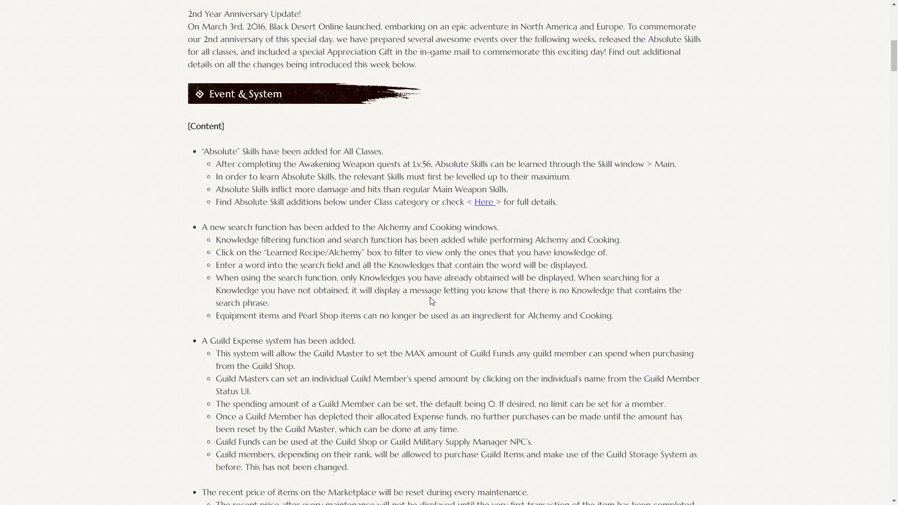
scroll("down", 3)
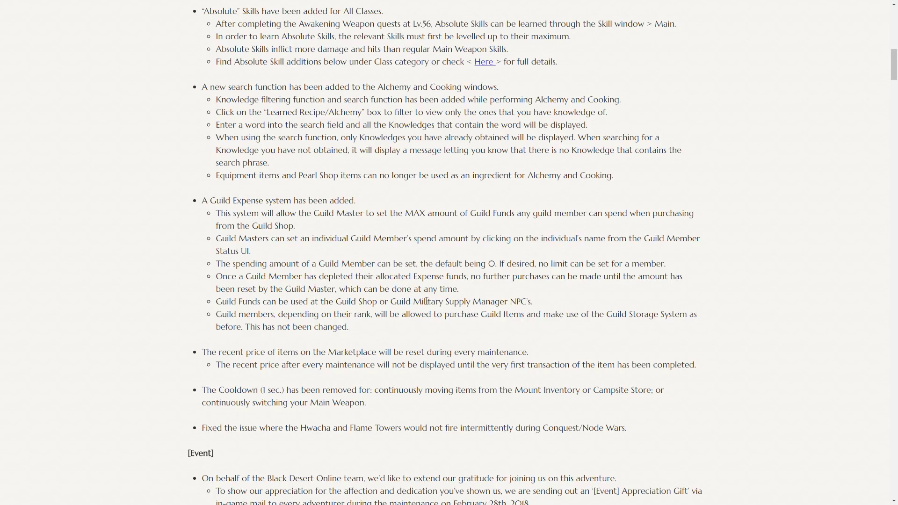
mouse_move(455, 307)
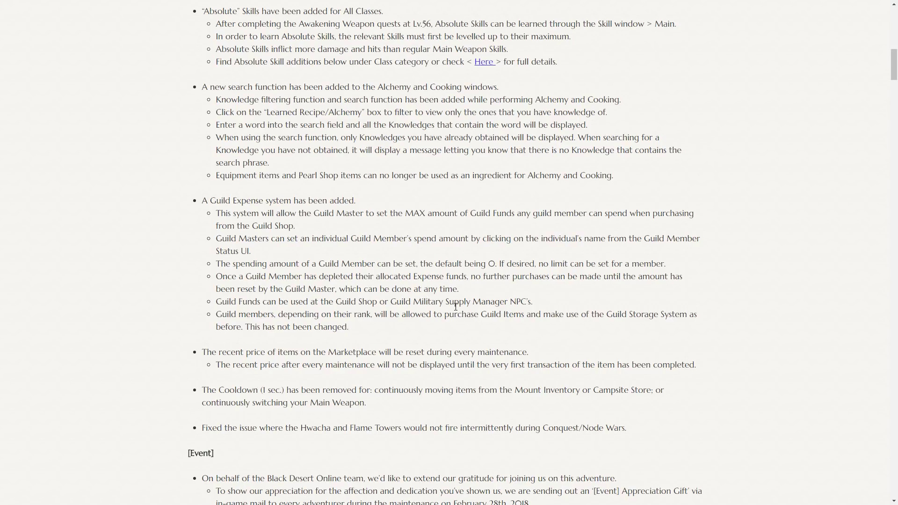
Step: Scroll to the Event section with the Appreciation Gift items and Discount Coupons
scroll("down", 3)
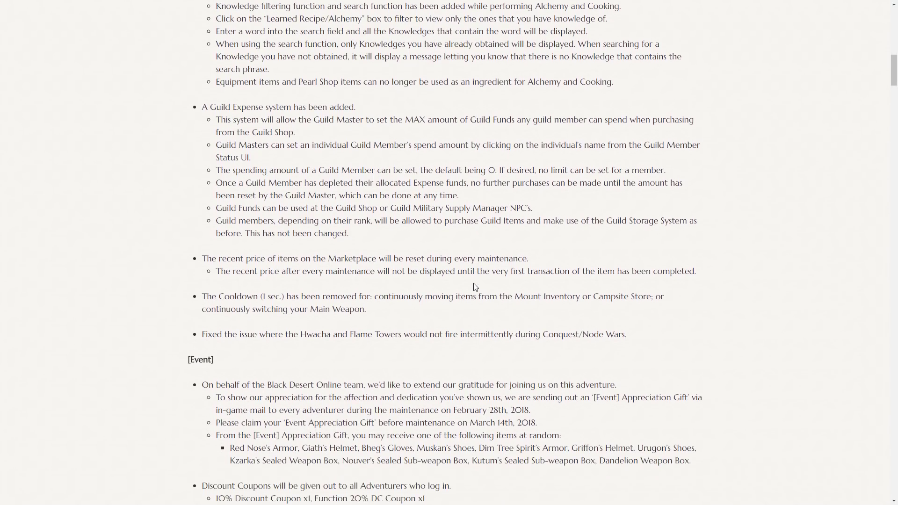
mouse_move(292, 254)
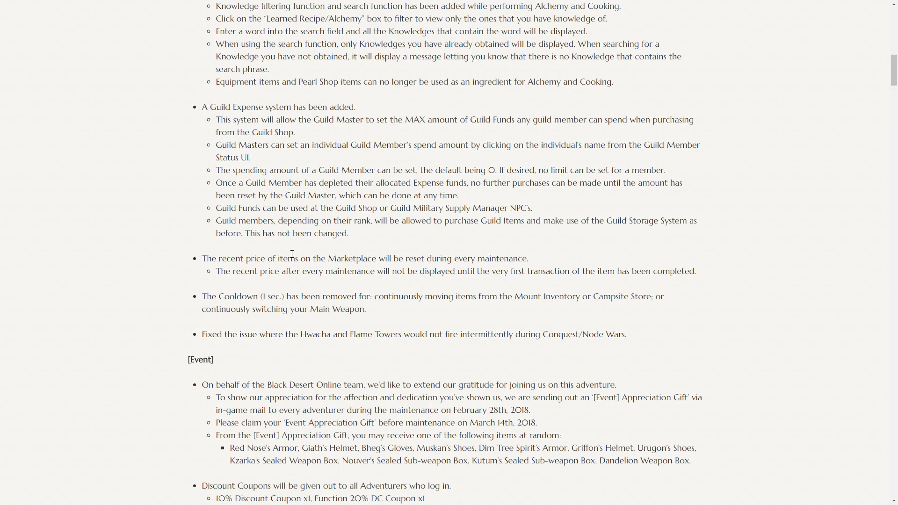
scroll("down", 3)
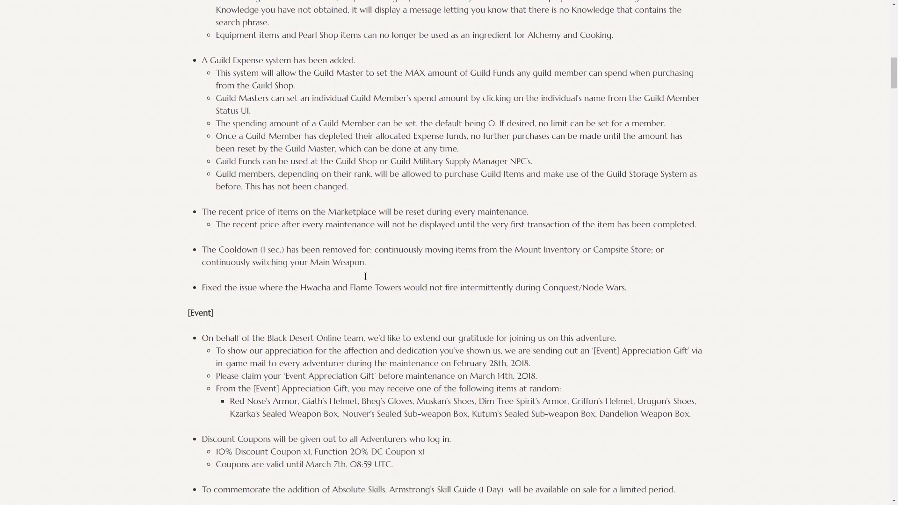
mouse_move(297, 247)
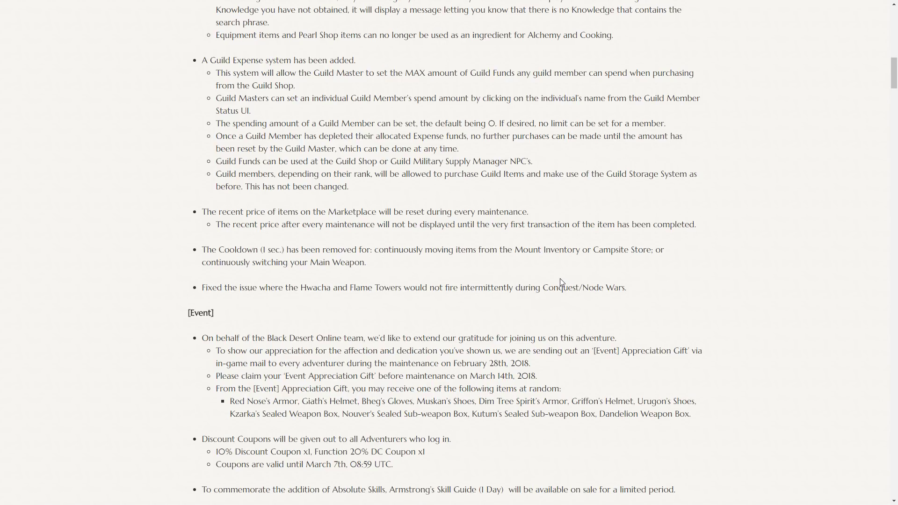
scroll("down", 3)
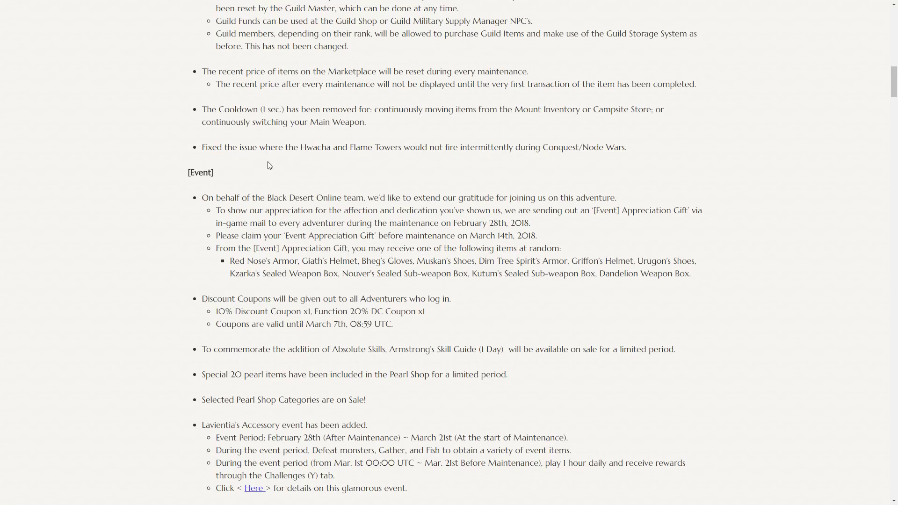
mouse_move(376, 166)
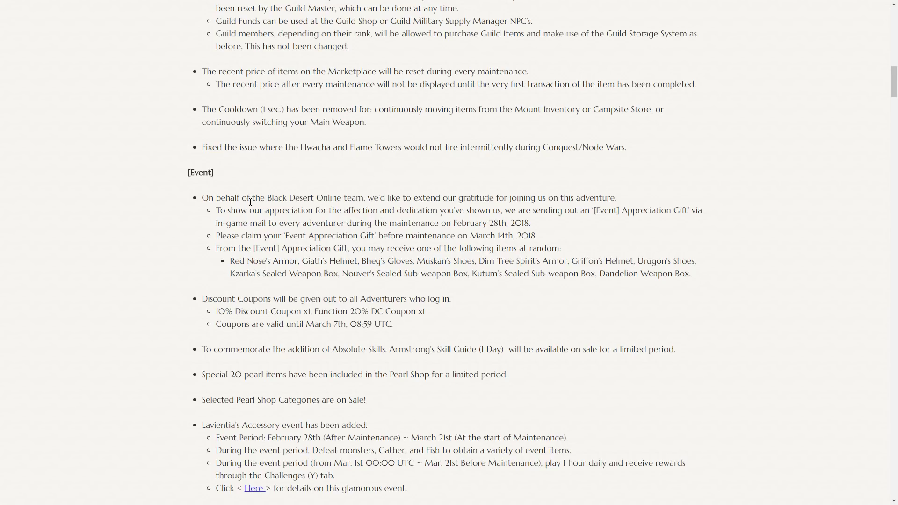
mouse_move(312, 222)
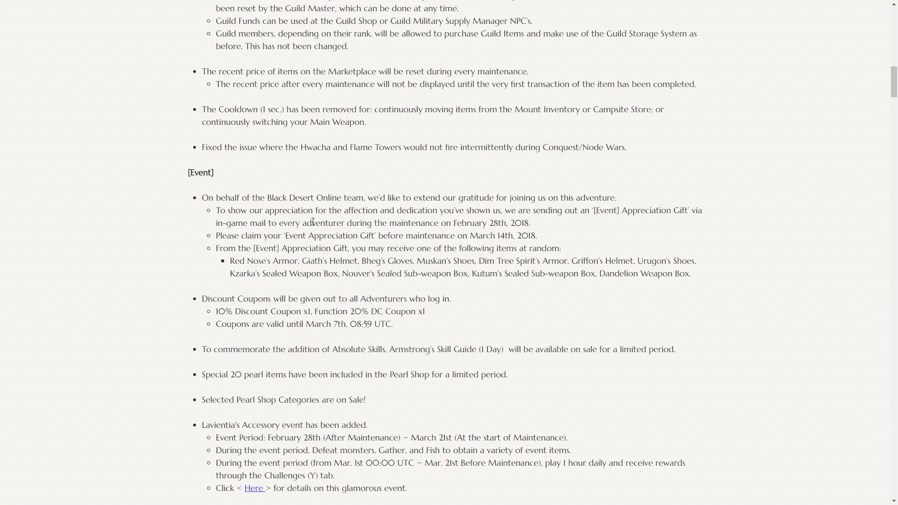
mouse_move(279, 259)
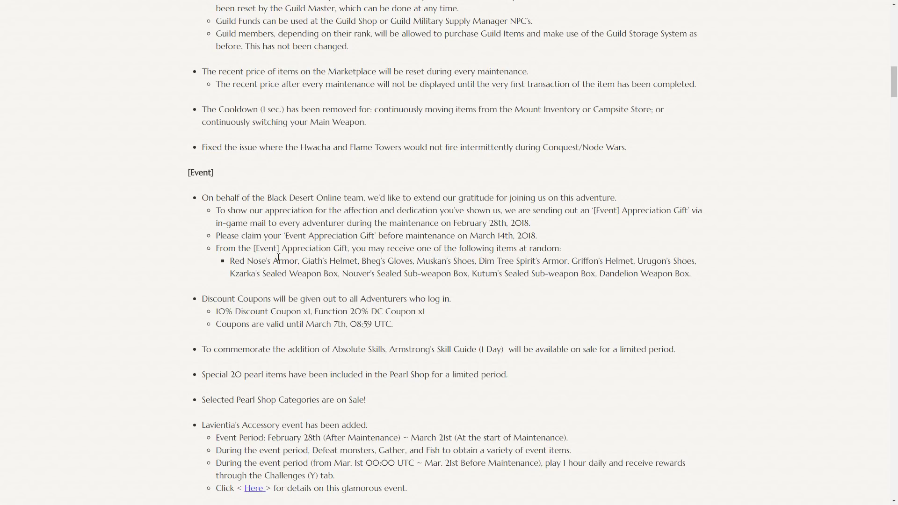
mouse_move(455, 256)
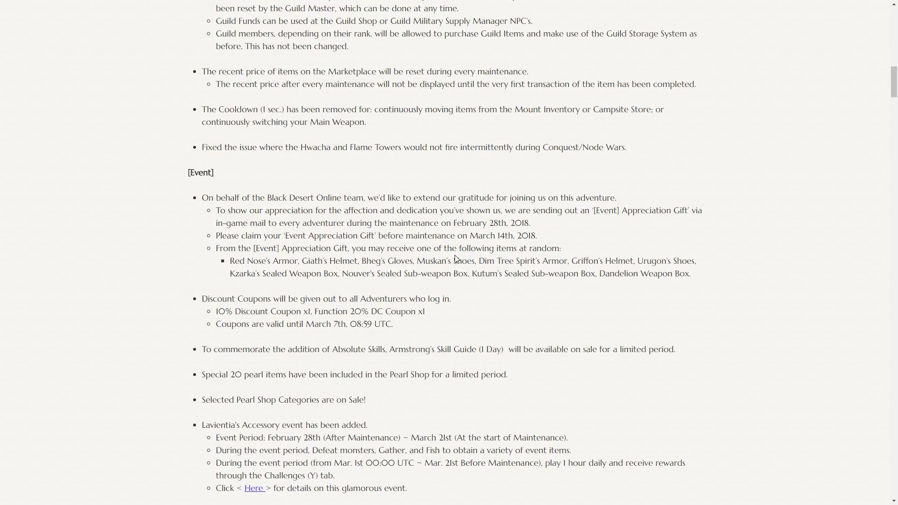
mouse_move(681, 282)
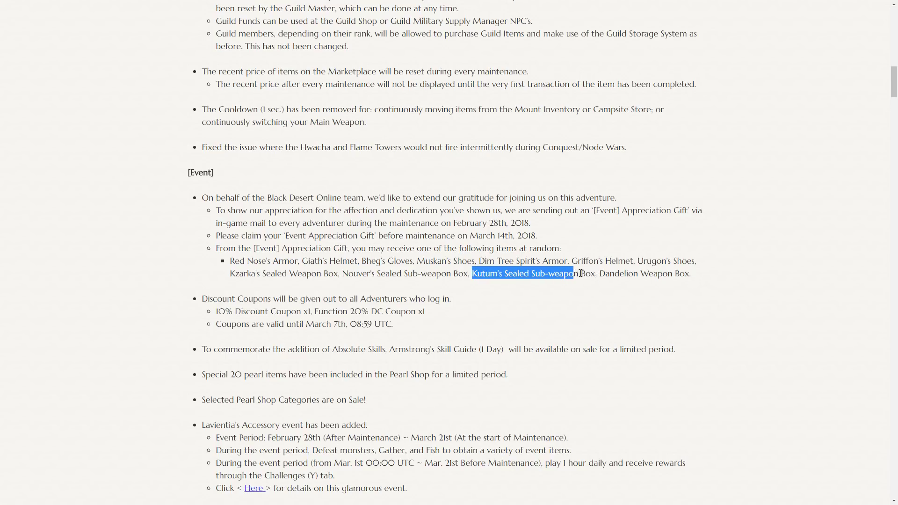
left_click(611, 298)
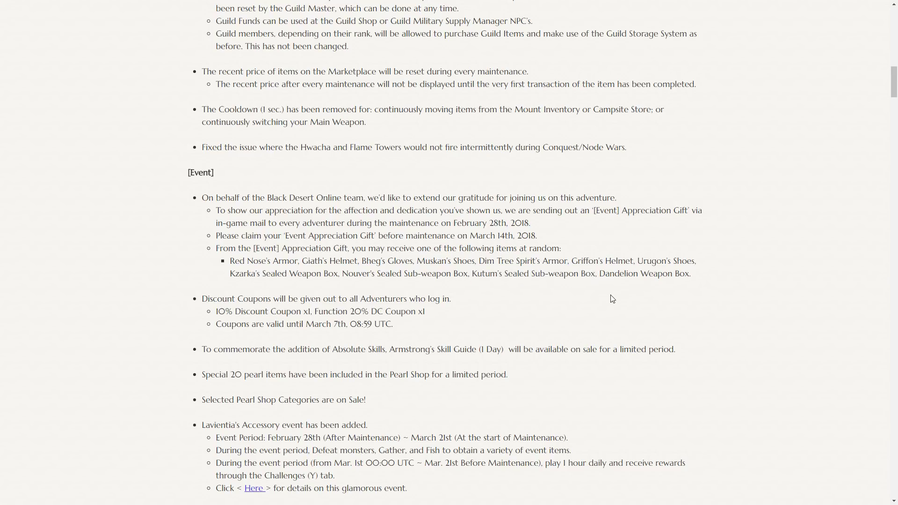
mouse_move(587, 273)
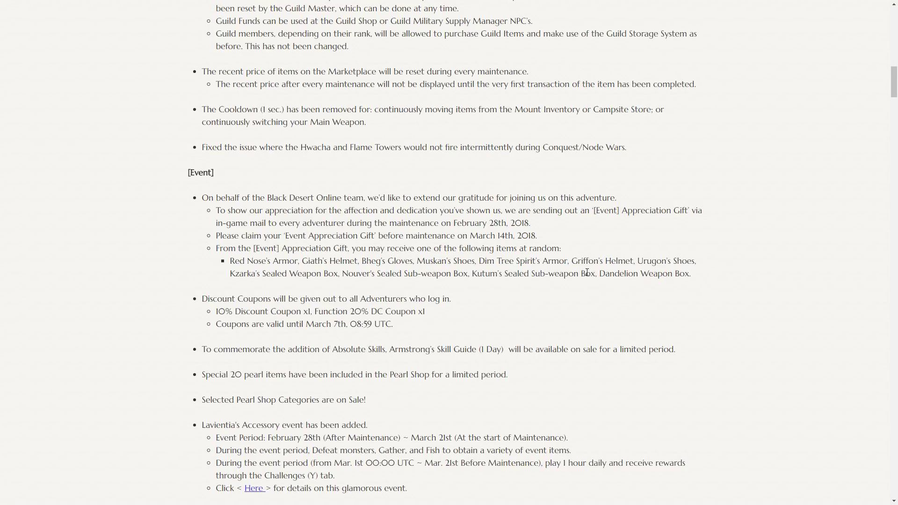
left_click_drag(571, 261, 695, 261)
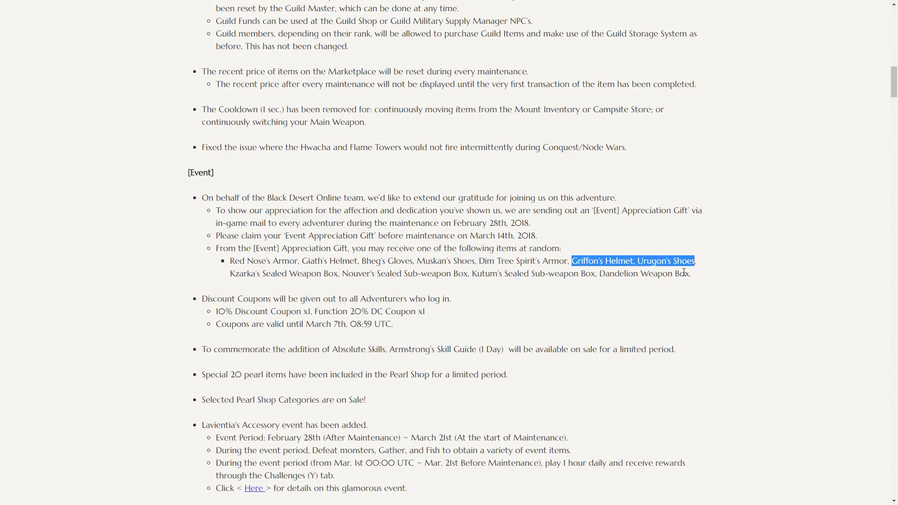
left_click(557, 344)
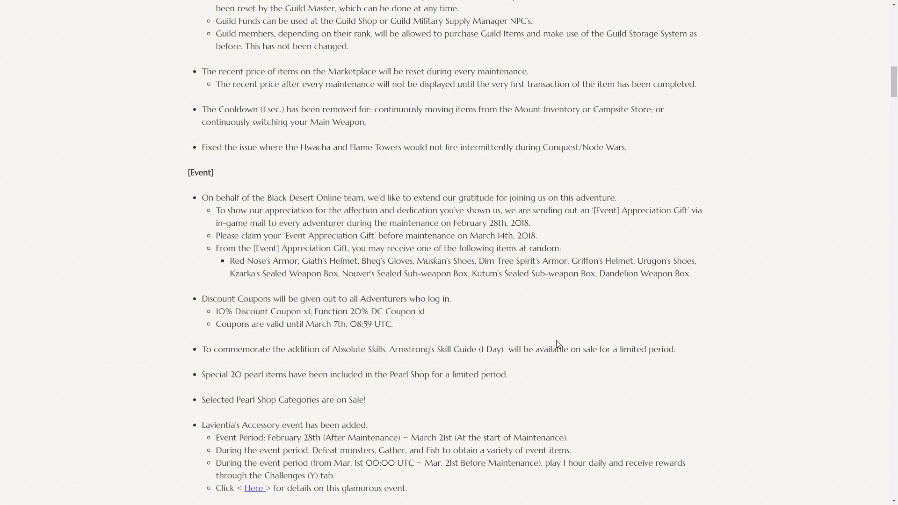
mouse_move(237, 311)
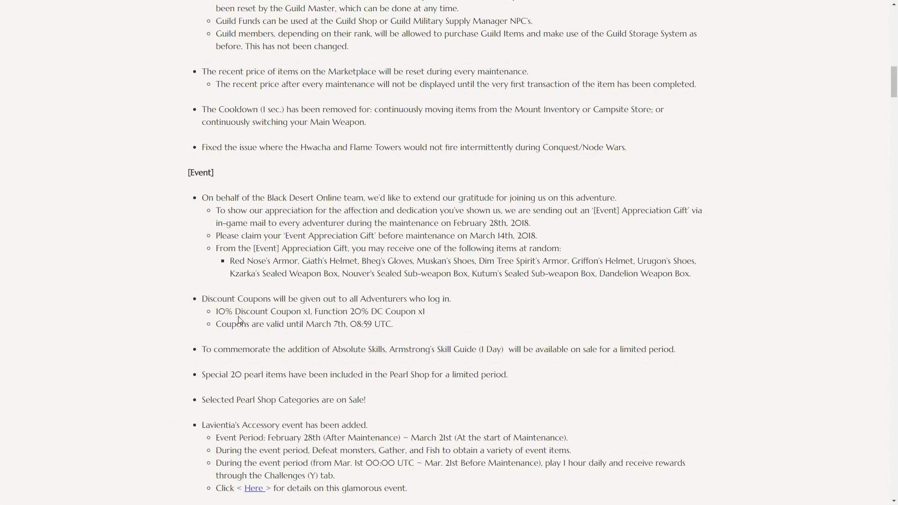
mouse_move(315, 322)
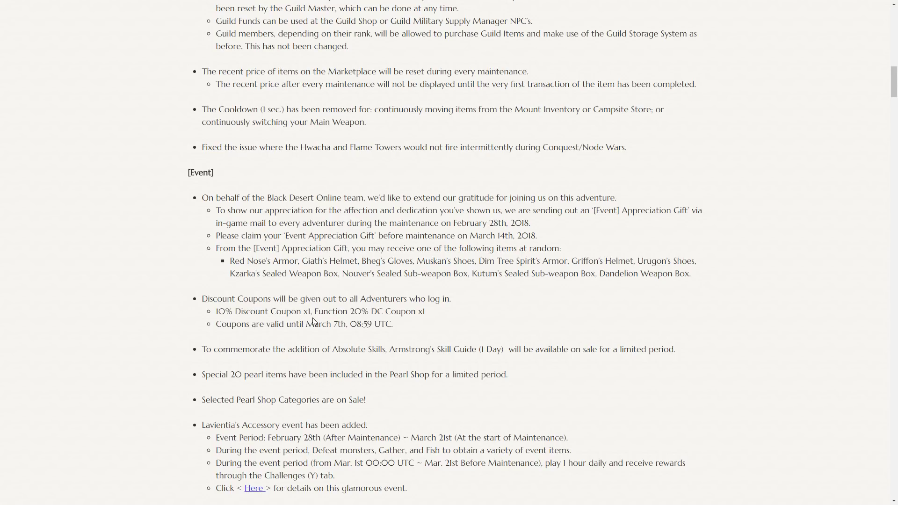
mouse_move(390, 316)
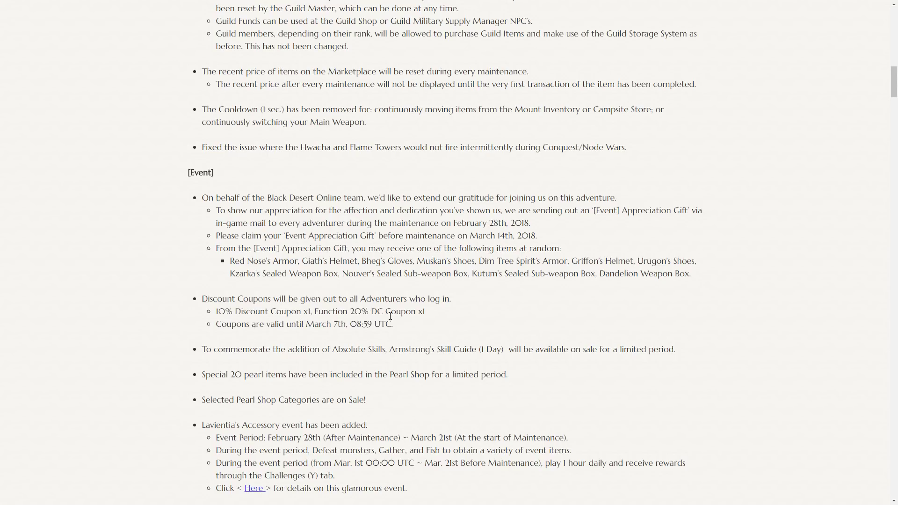
Step: Scroll down to the Seven New Event Challenges with the day-by-day rookie rewards
scroll("down", 3)
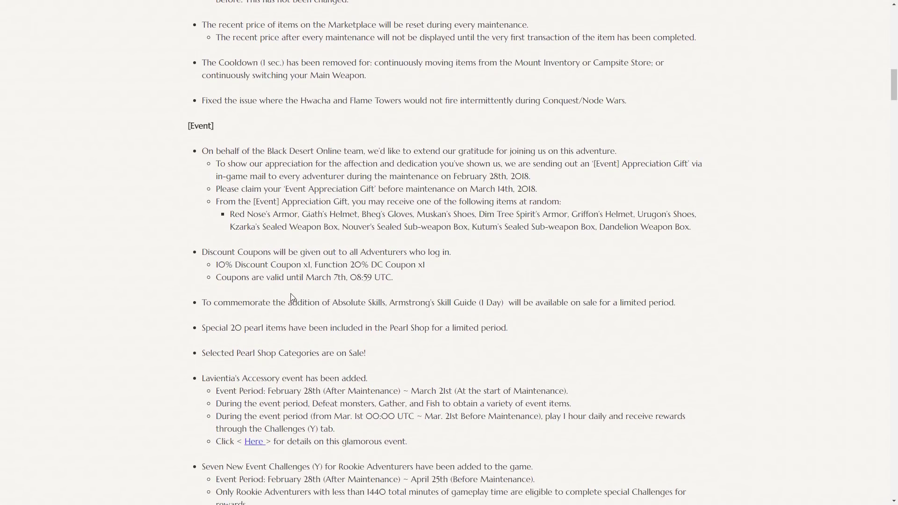
scroll("down", 3)
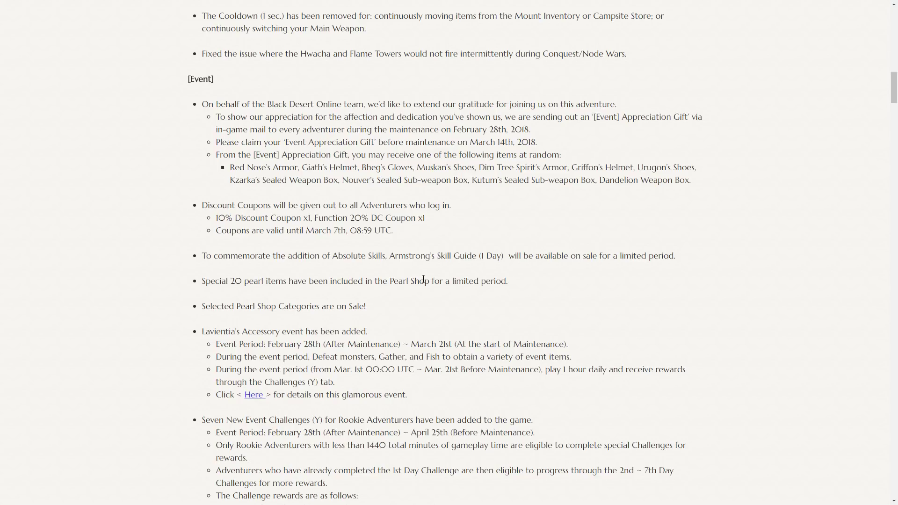
scroll("down", 3)
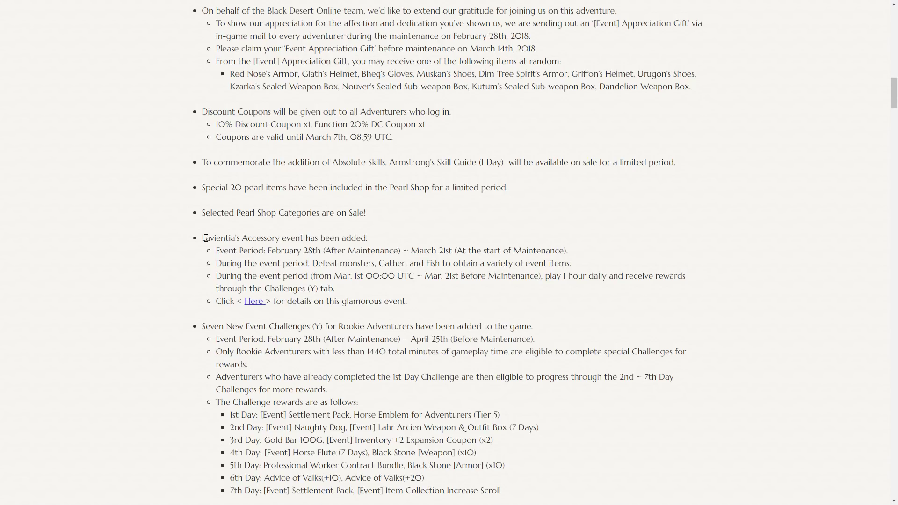
mouse_move(240, 185)
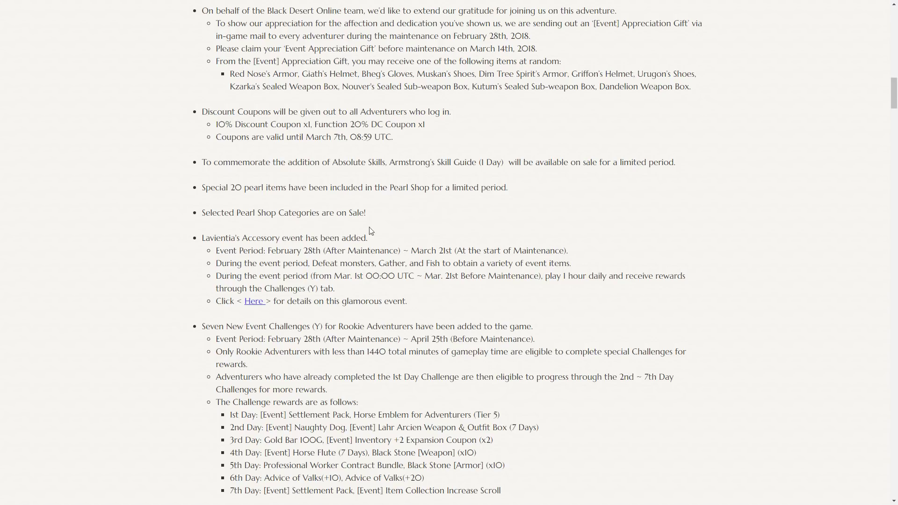
Step: Scroll to the 2nd Anniversary Special EXP Boost periods and the Fireworks entry
scroll("down", 3)
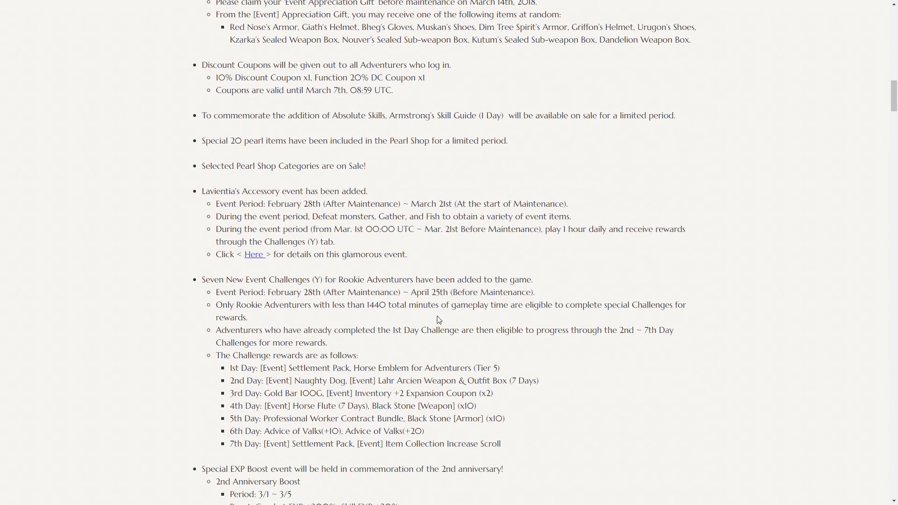
scroll("down", 3)
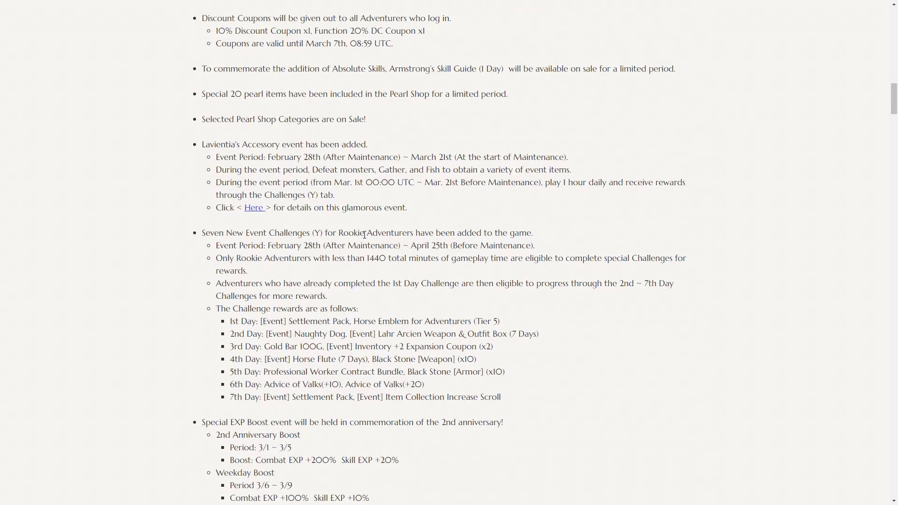
mouse_move(564, 304)
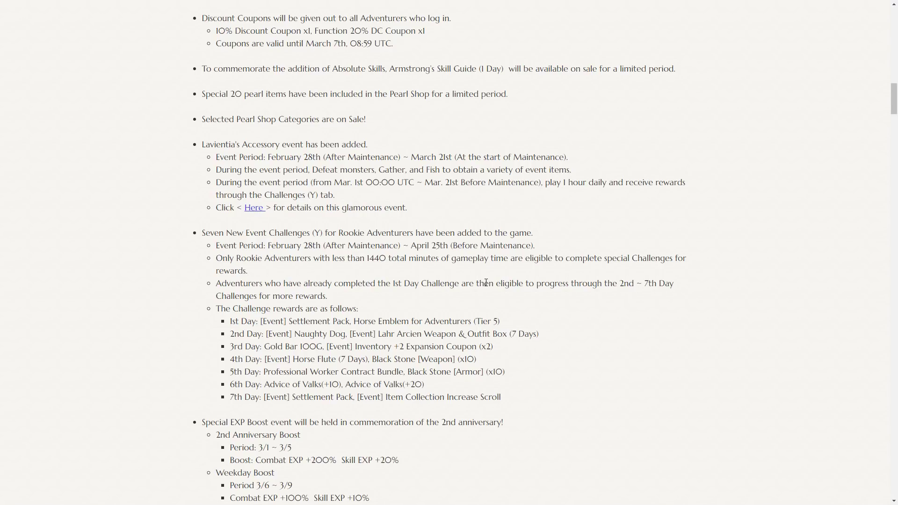
scroll("down", 3)
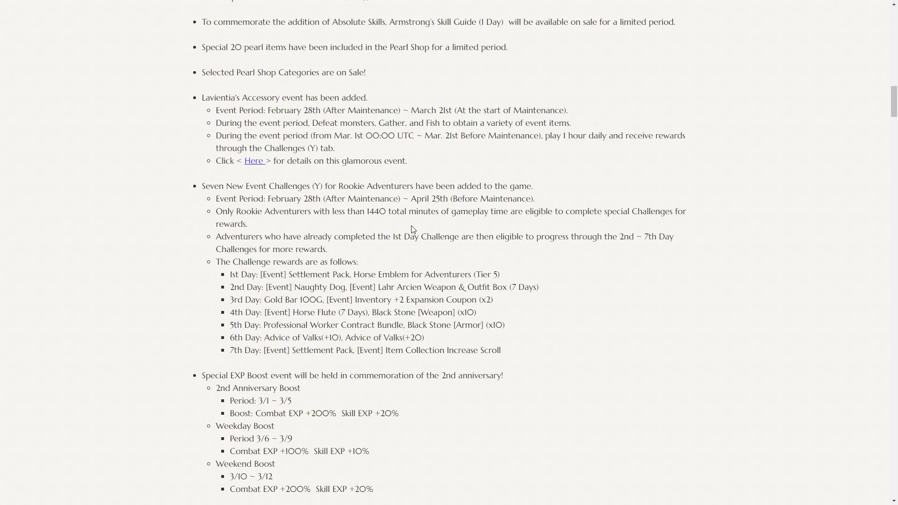
mouse_move(552, 276)
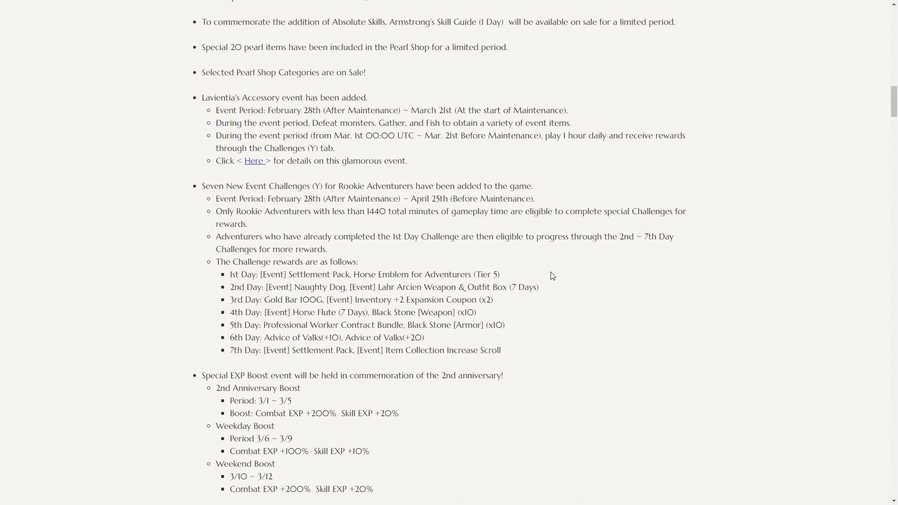
mouse_move(292, 232)
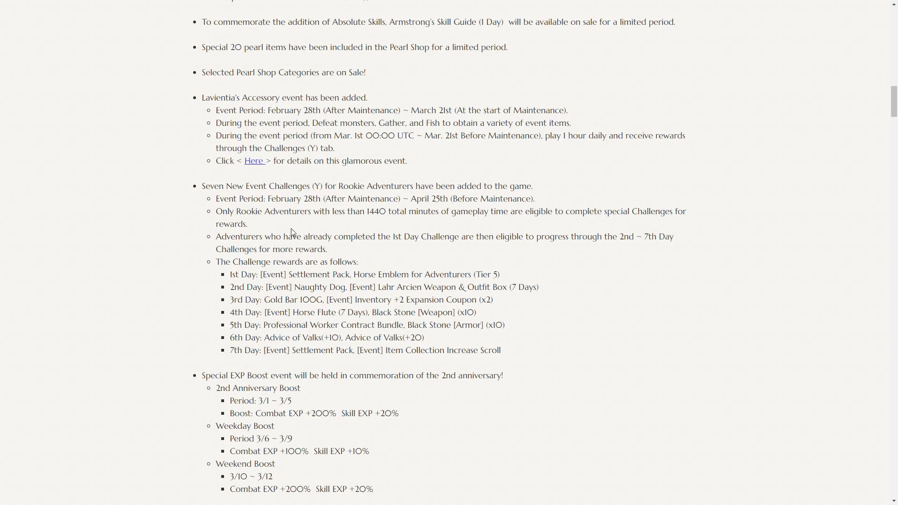
scroll("down", 3)
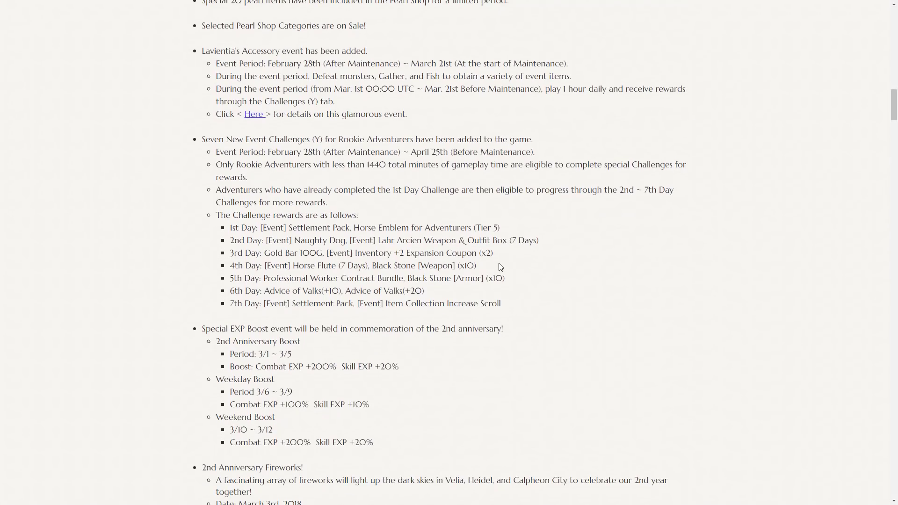
mouse_move(228, 232)
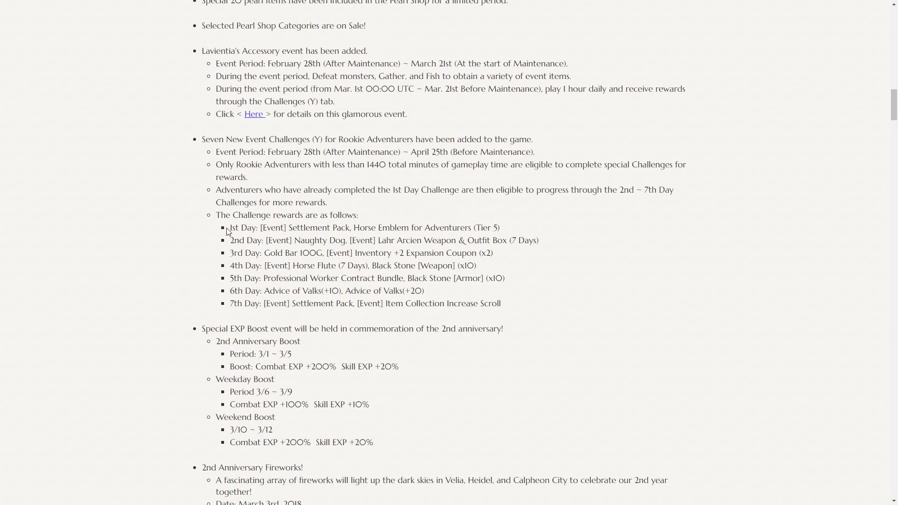
mouse_move(554, 323)
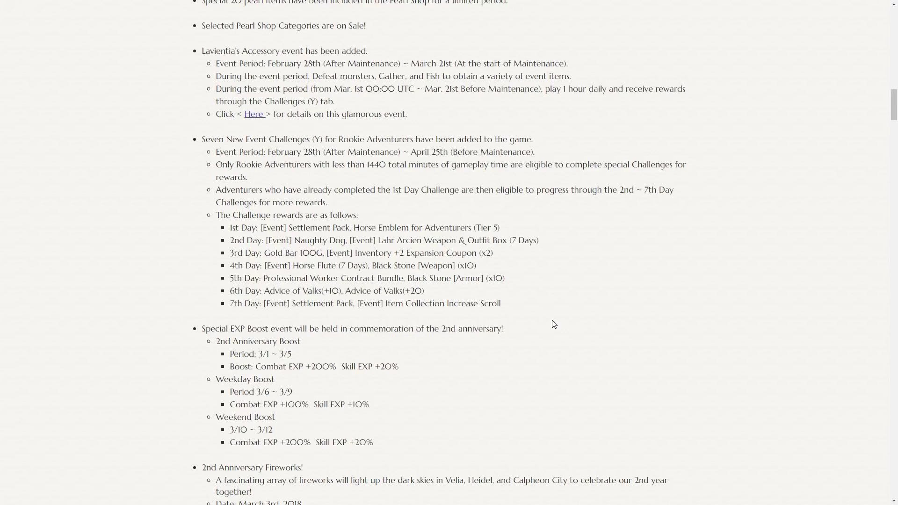
mouse_move(466, 326)
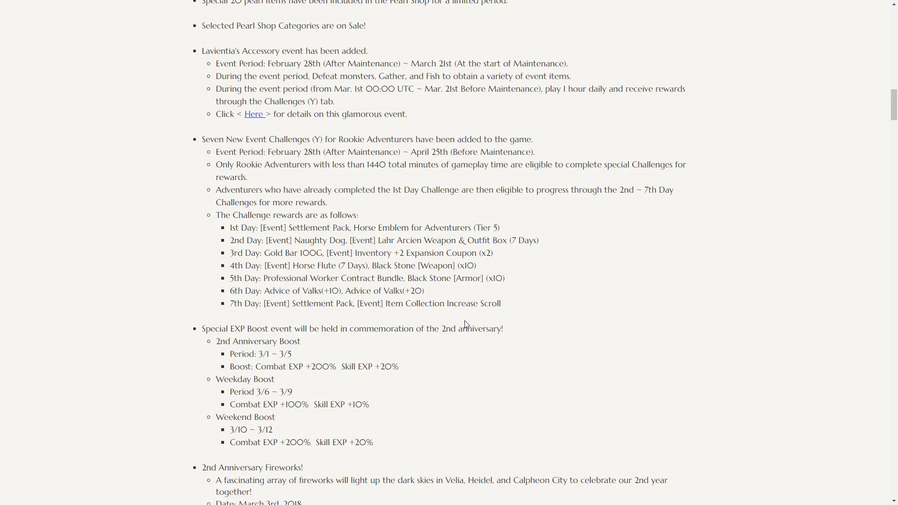
Step: Scroll into the System and Game World notes, clearing a stray text selection on the page
scroll("down", 3)
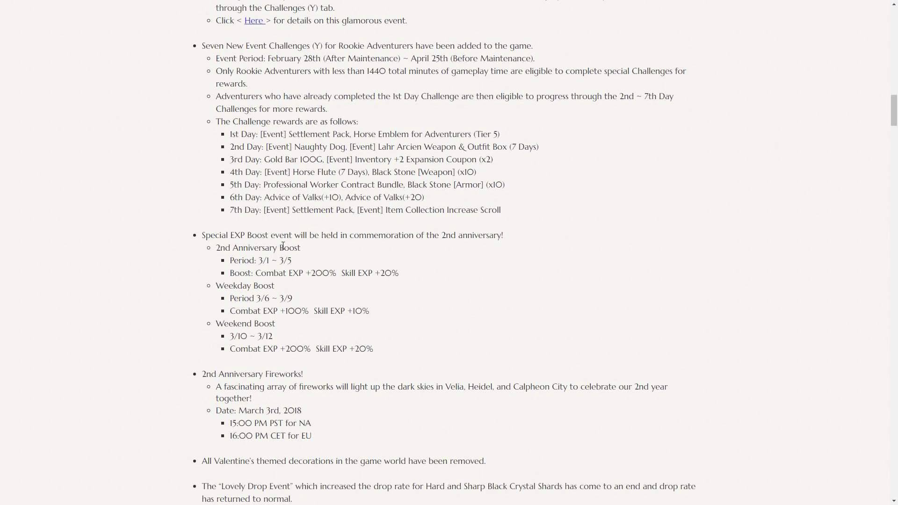
mouse_move(408, 250)
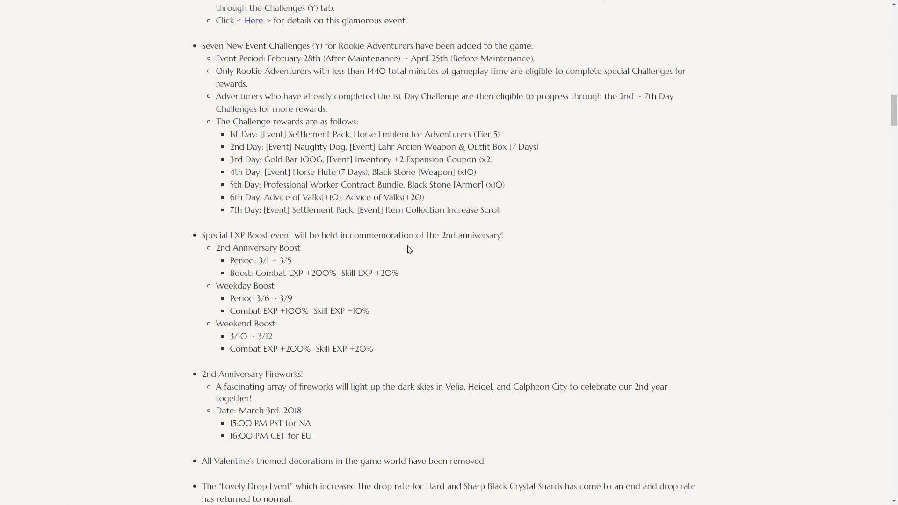
scroll("down", 3)
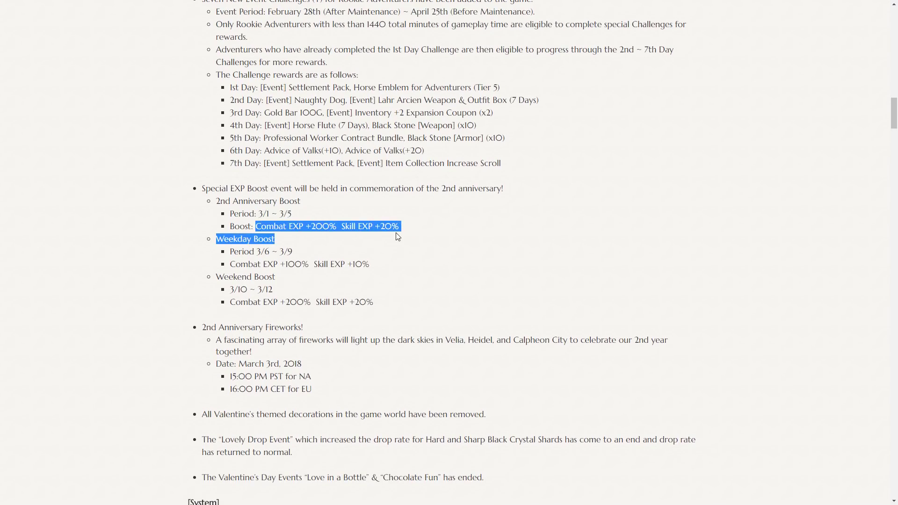
left_click(397, 265)
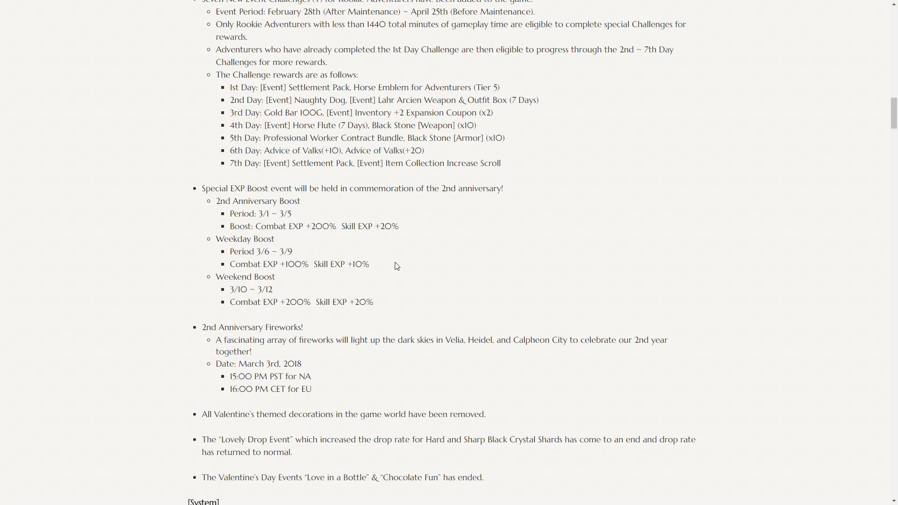
mouse_move(272, 259)
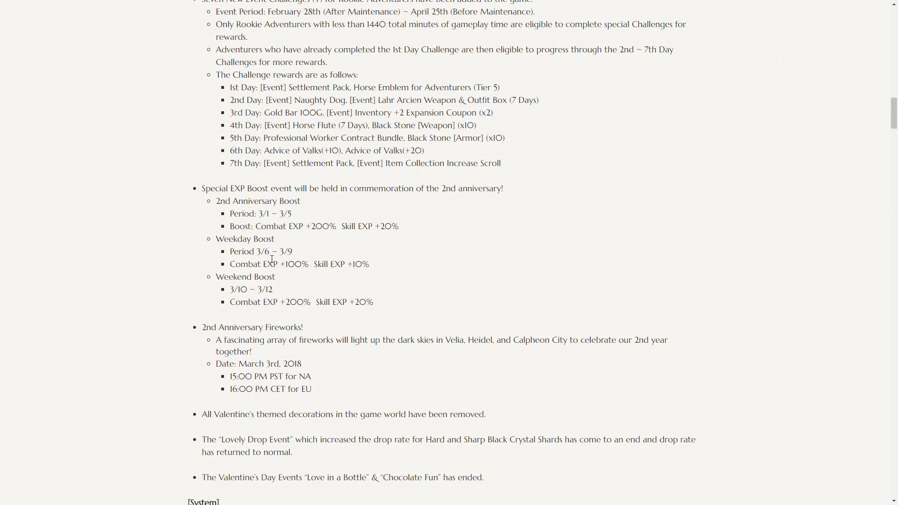
double_click(274, 251)
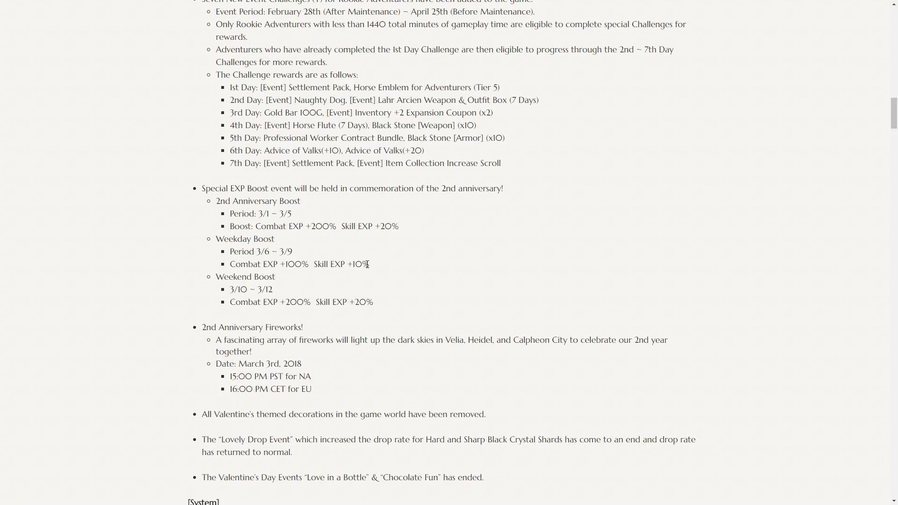
mouse_move(360, 222)
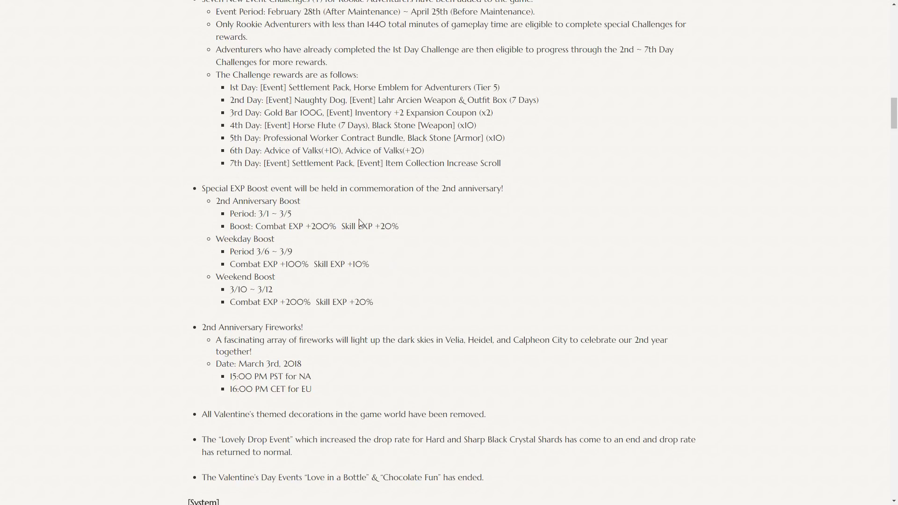
mouse_move(256, 301)
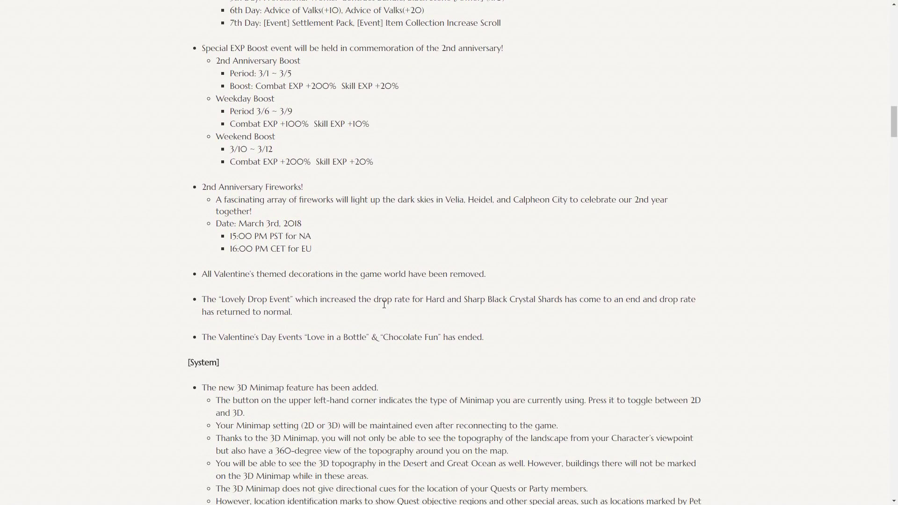
mouse_move(449, 371)
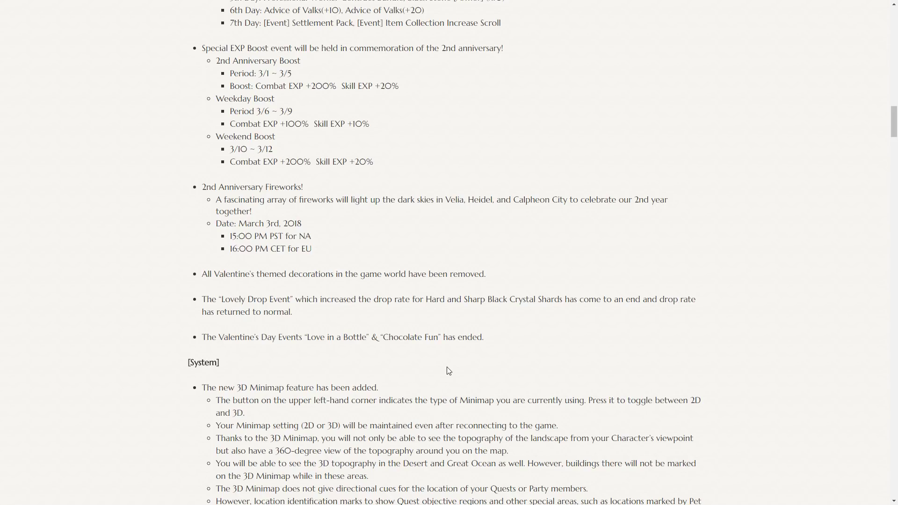
Step: Scroll on to the Mounts and Class Changes sections with Warrior and Ranger Absolute Skills
scroll("down", 3)
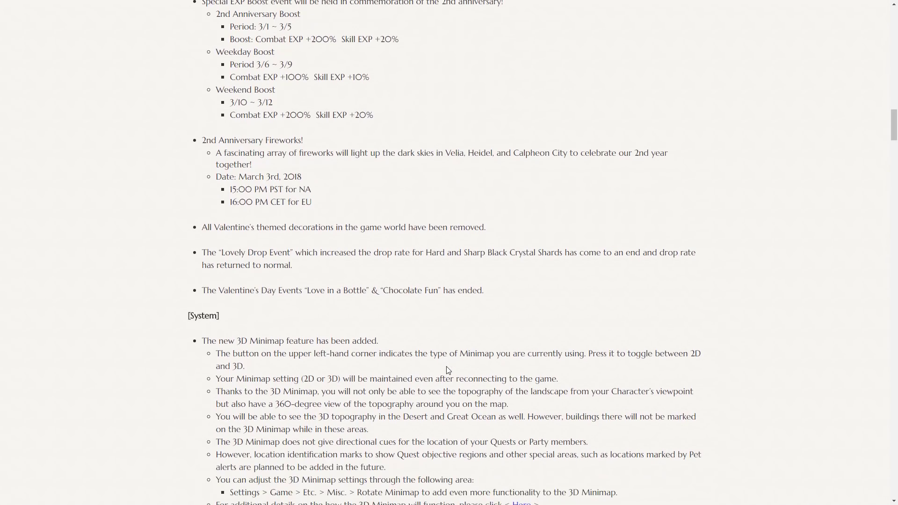
scroll("down", 3)
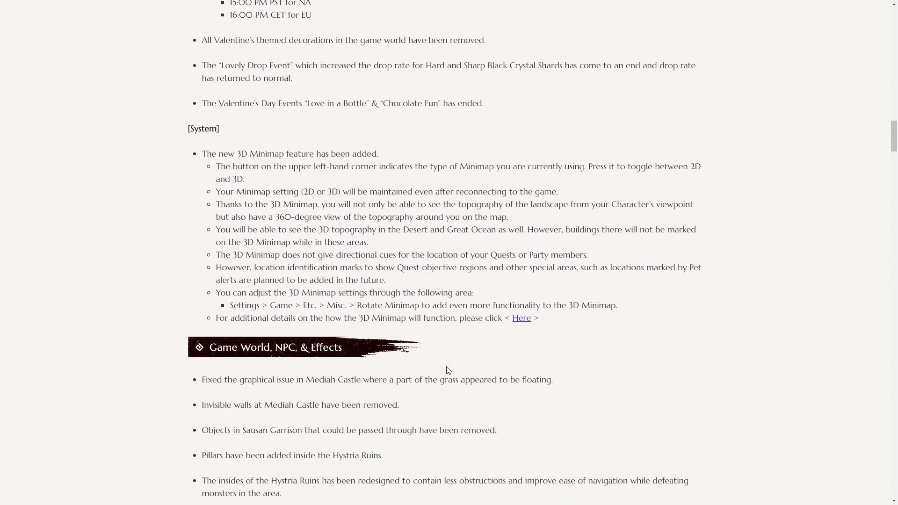
mouse_move(369, 178)
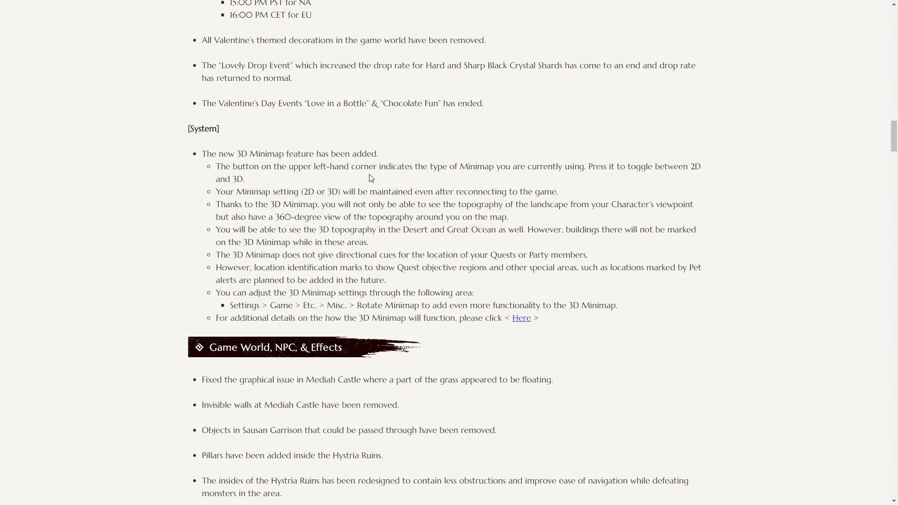
scroll("down", 3)
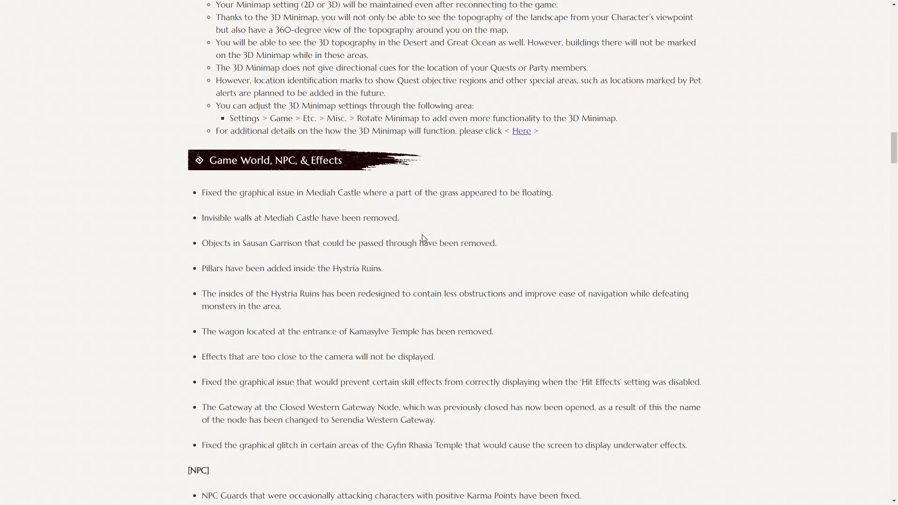
scroll("down", 3)
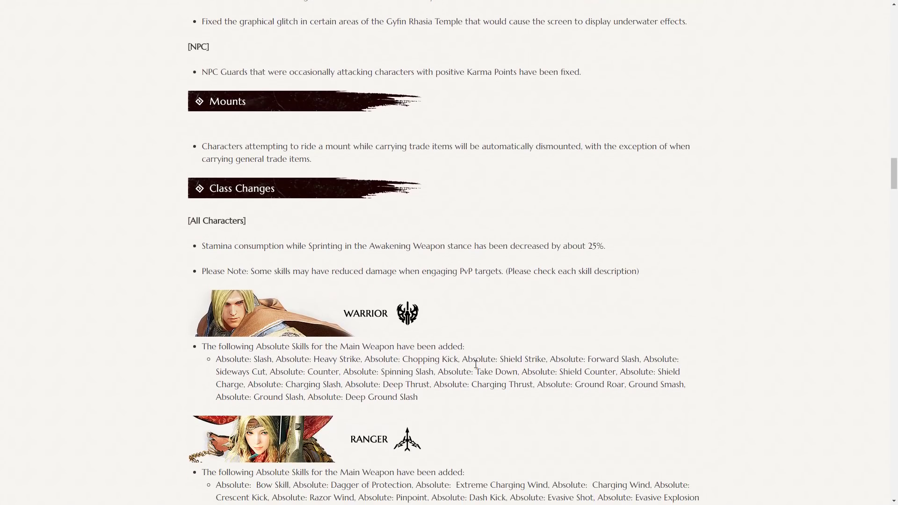
Step: Highlight the stamina consumption sentence under Class Changes, then clear the selection
scroll("down", 3)
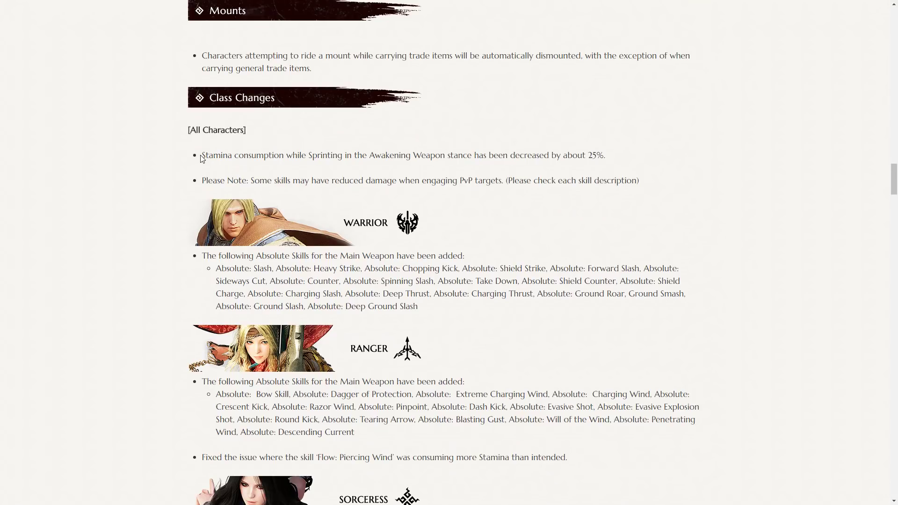
left_click_drag(202, 156, 454, 156)
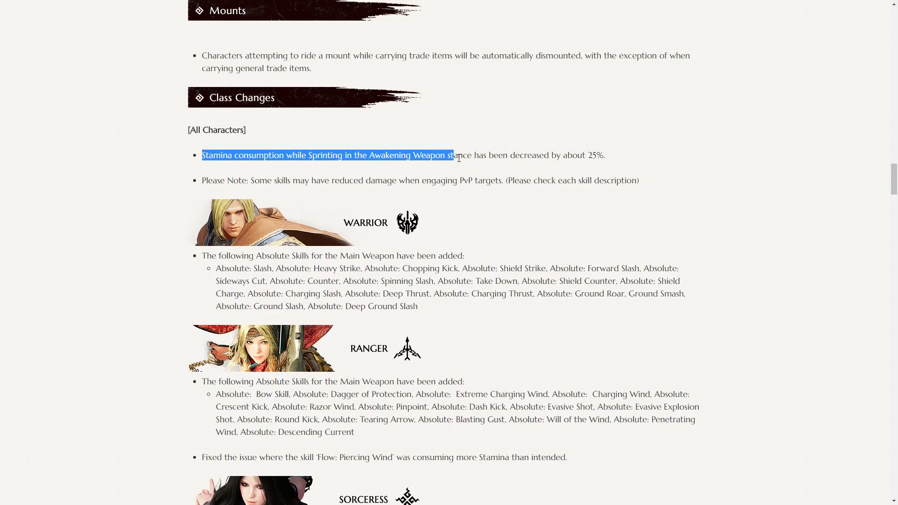
left_click_drag(453, 155, 604, 156)
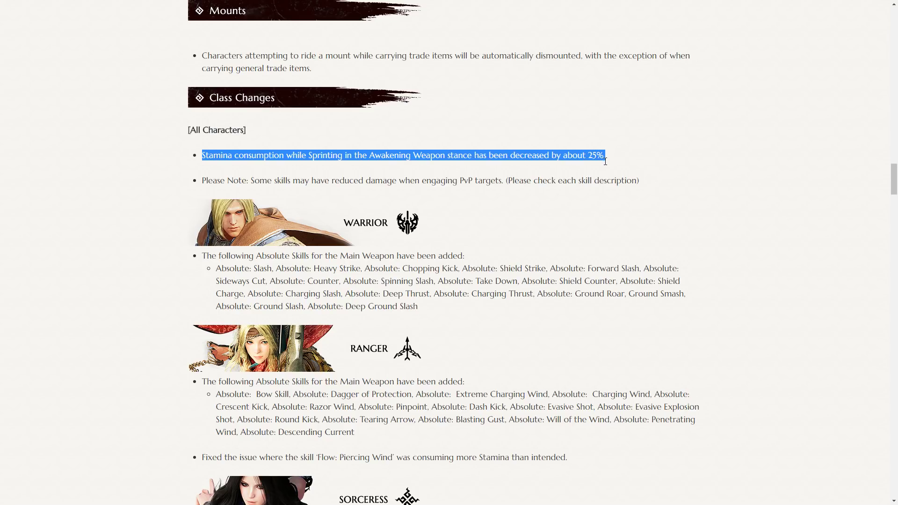
left_click(600, 170)
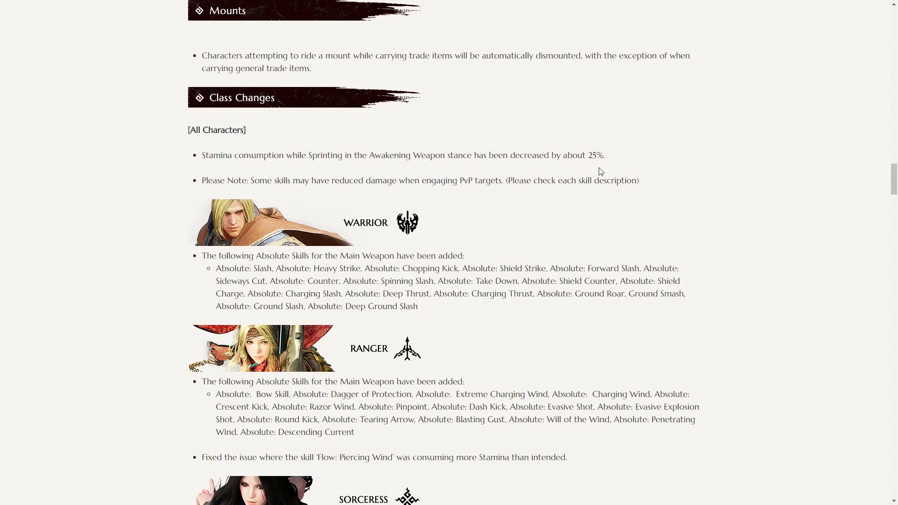
mouse_move(582, 216)
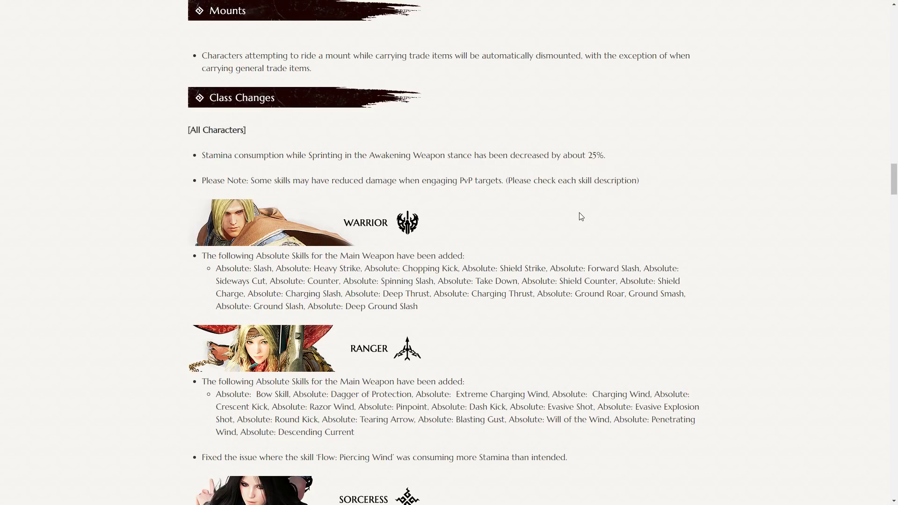
mouse_move(672, 164)
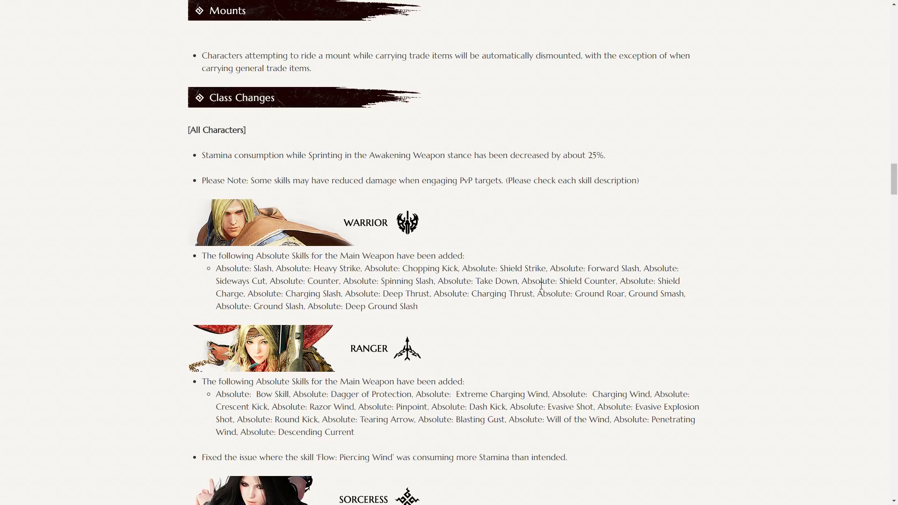
mouse_move(497, 316)
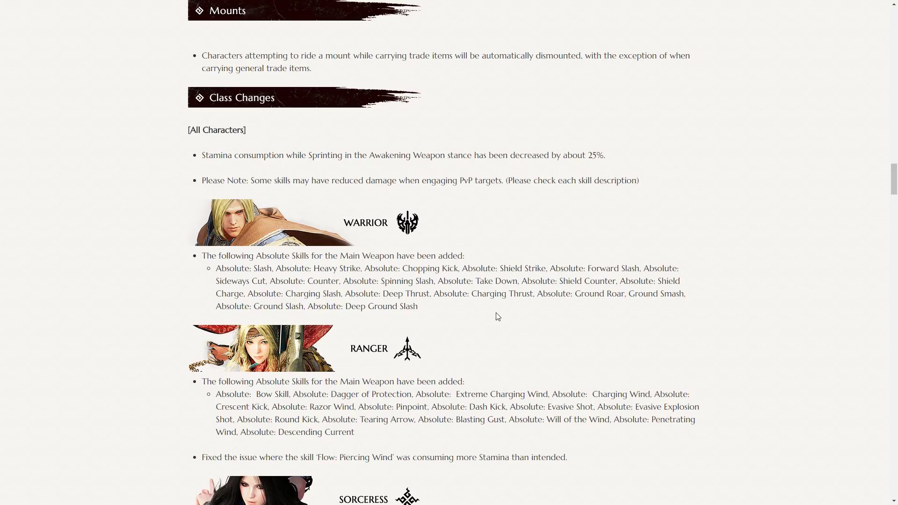
mouse_move(364, 183)
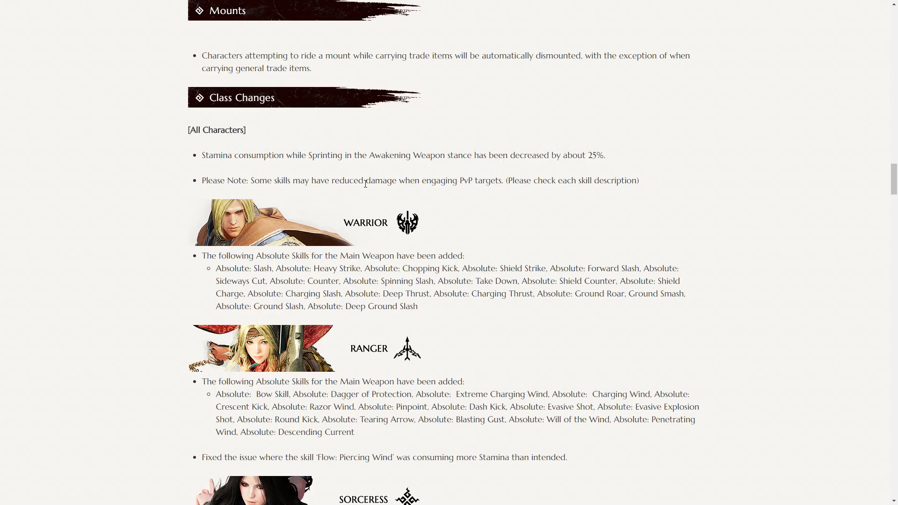
mouse_move(267, 374)
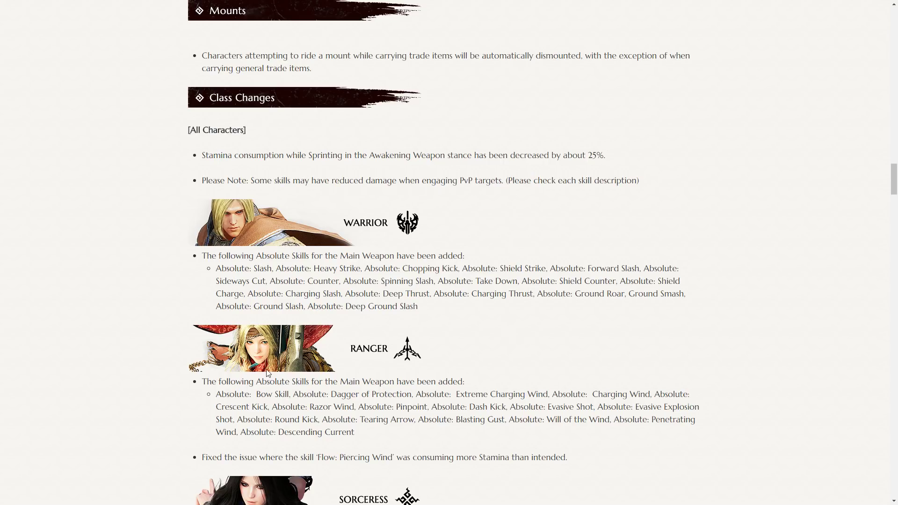
Step: Scroll past the class skill lists to the Striker and Mystic skills and the start of Item Changes
scroll("down", 3)
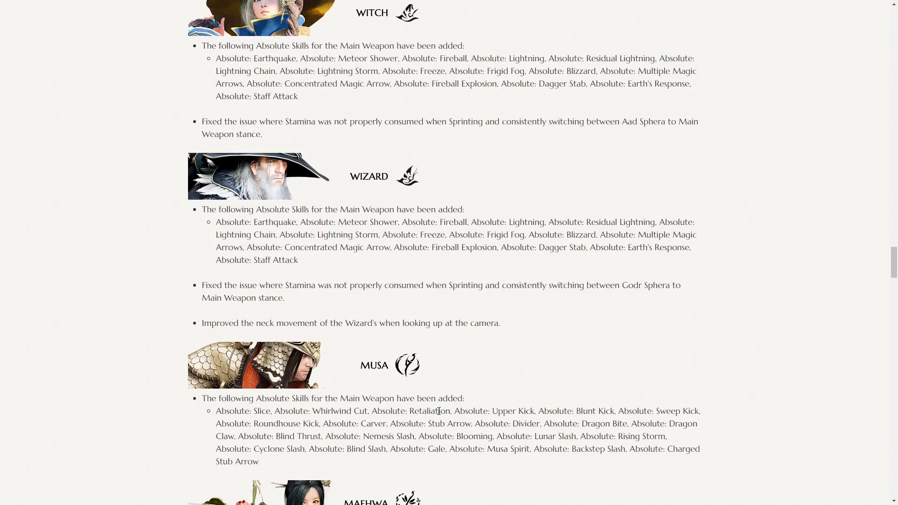
scroll("down", 3)
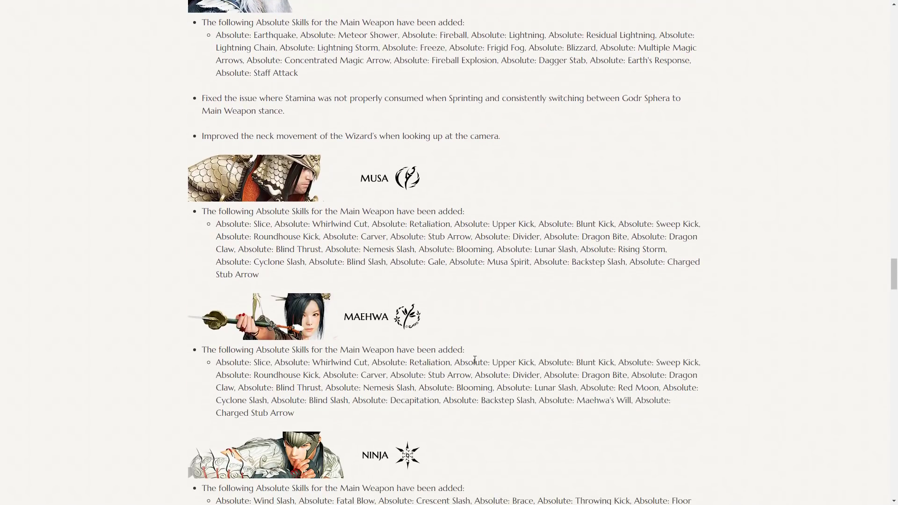
scroll("down", 3)
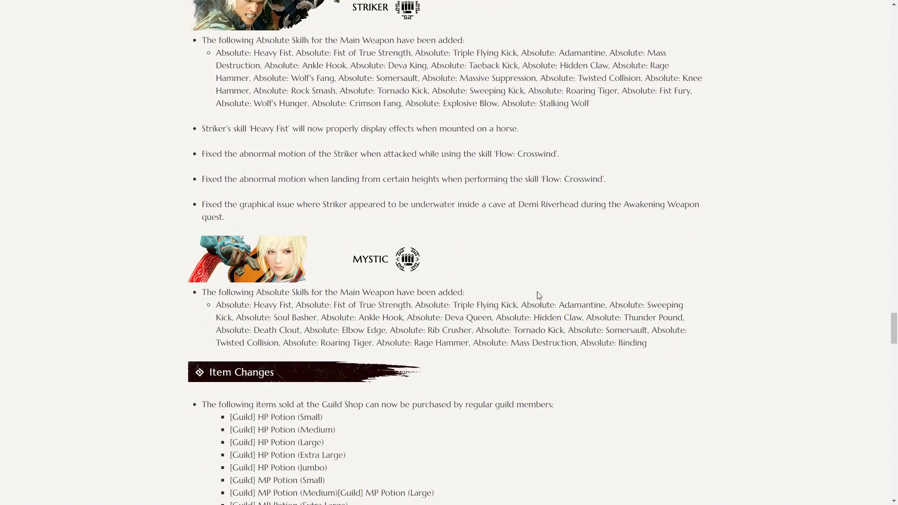
Step: Scroll through the Item Changes list and Guild Shop accessories to the start of the Pearl Shop notes
scroll("down", 3)
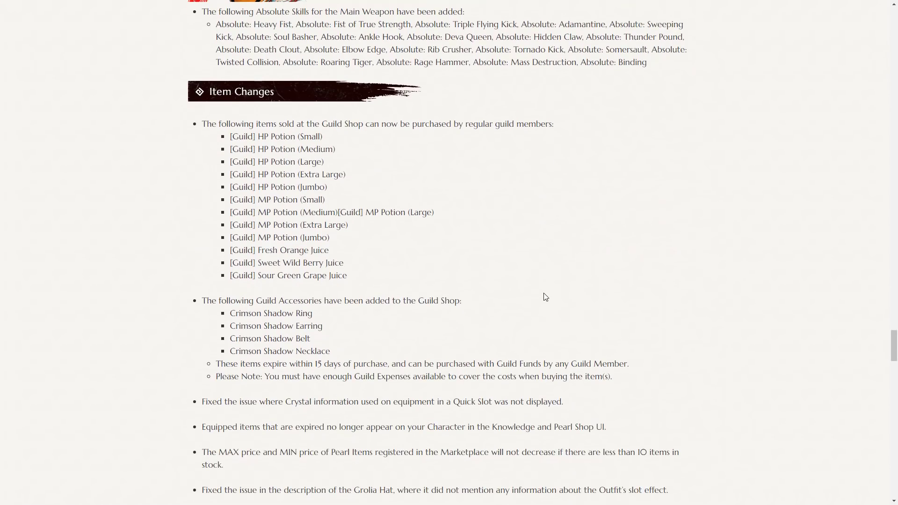
mouse_move(314, 137)
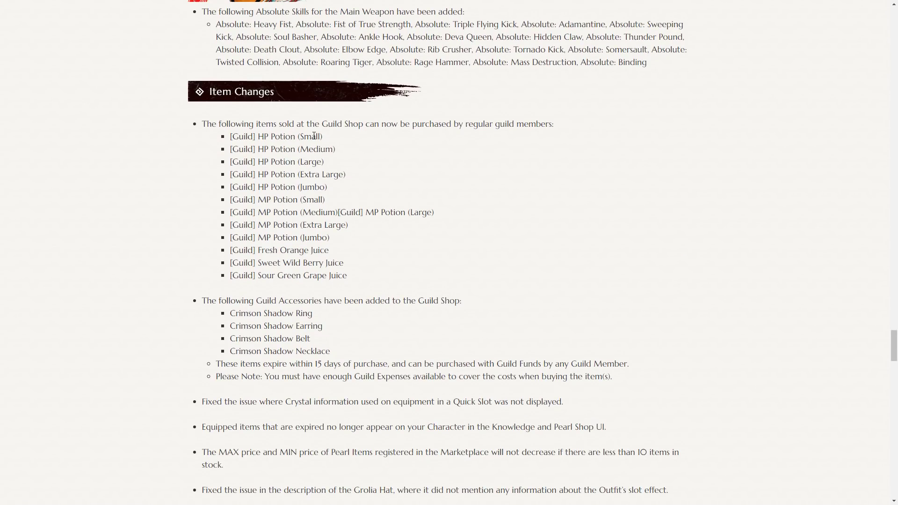
mouse_move(528, 135)
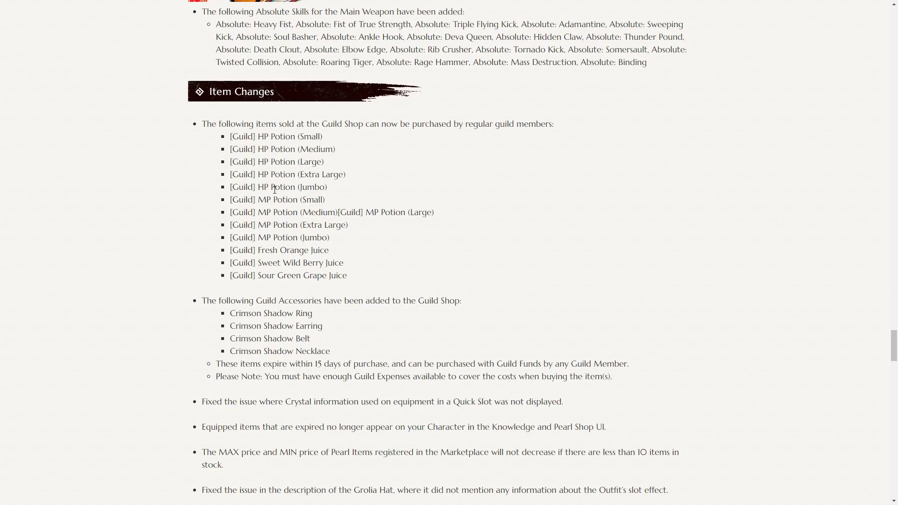
mouse_move(410, 266)
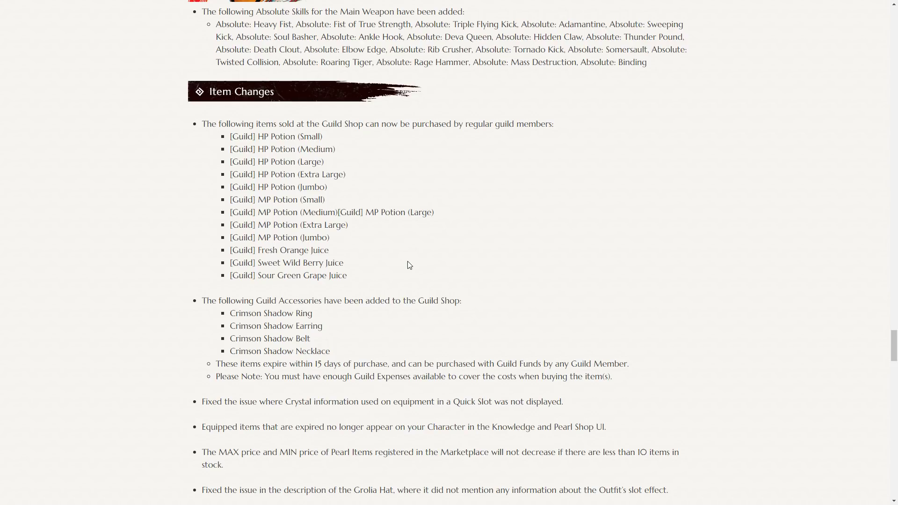
scroll("down", 3)
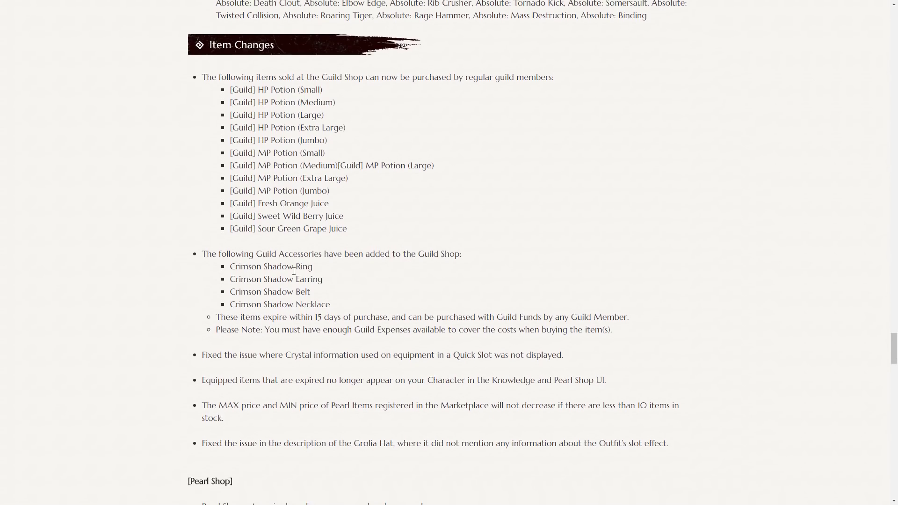
mouse_move(269, 279)
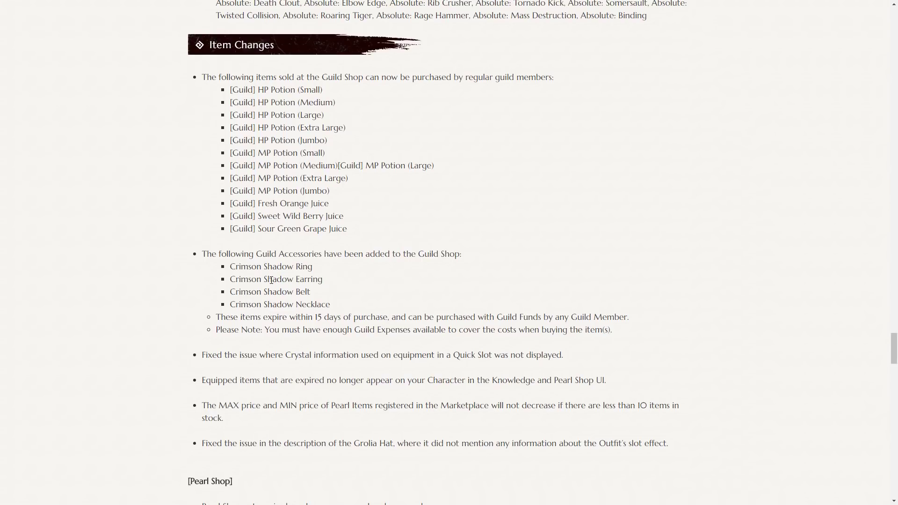
mouse_move(306, 310)
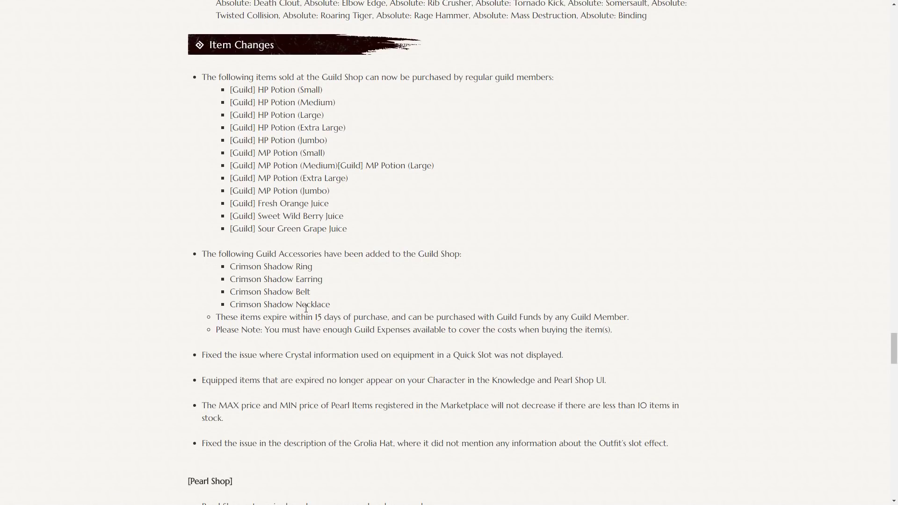
scroll("down", 3)
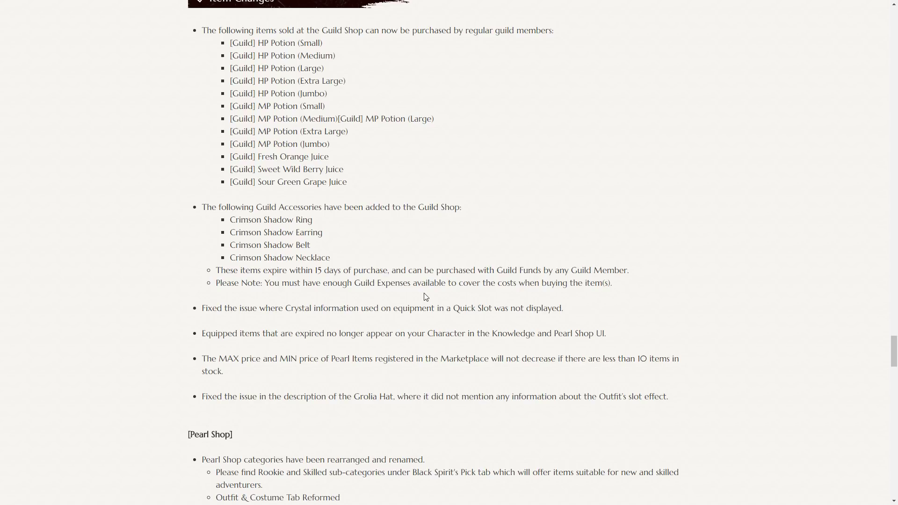
scroll("down", 3)
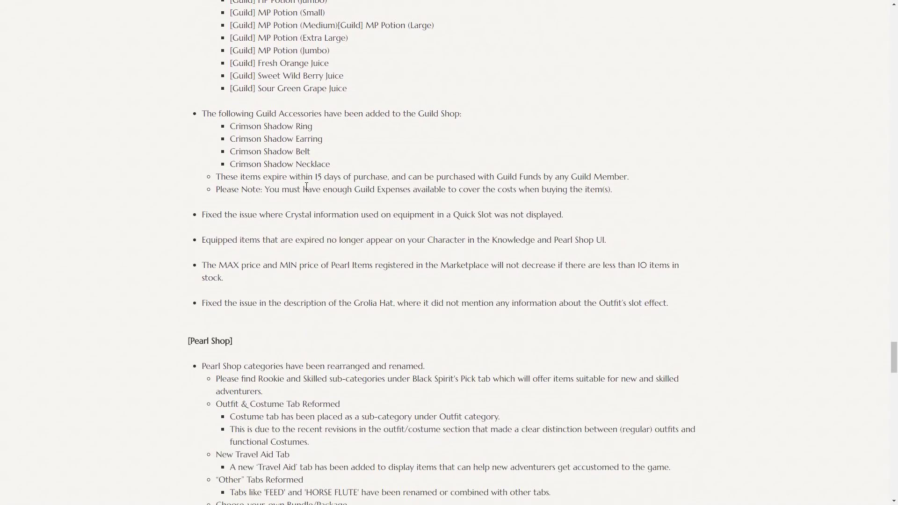
mouse_move(458, 193)
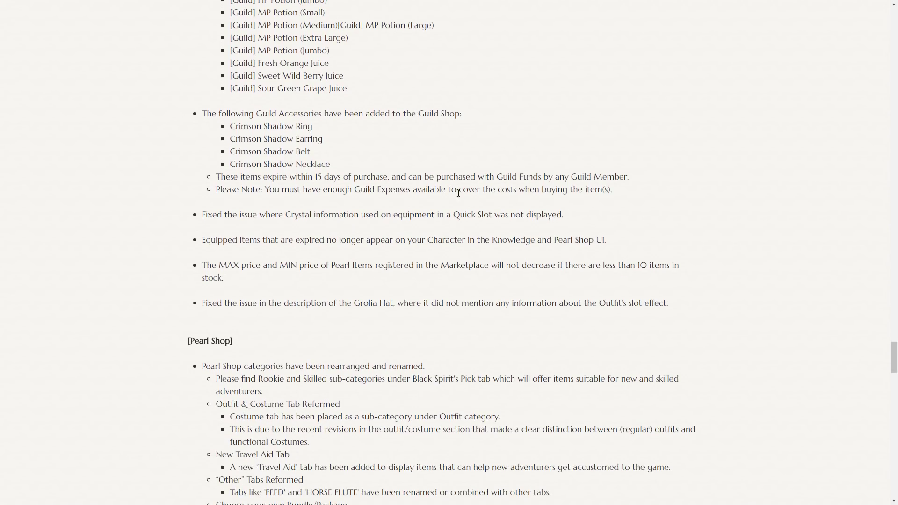
scroll("down", 3)
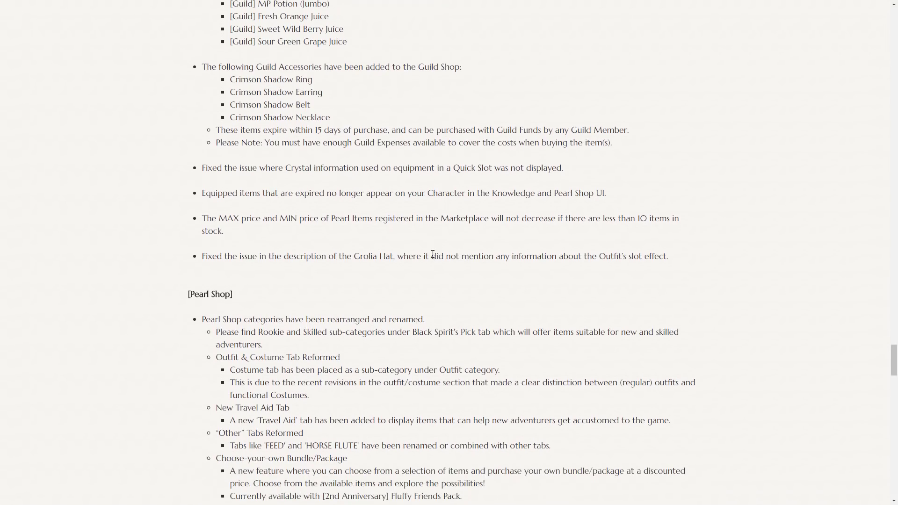
Step: Scroll to the full Pearl Shop notes, Monster Changes and Quests & Knowledge sections
scroll("down", 3)
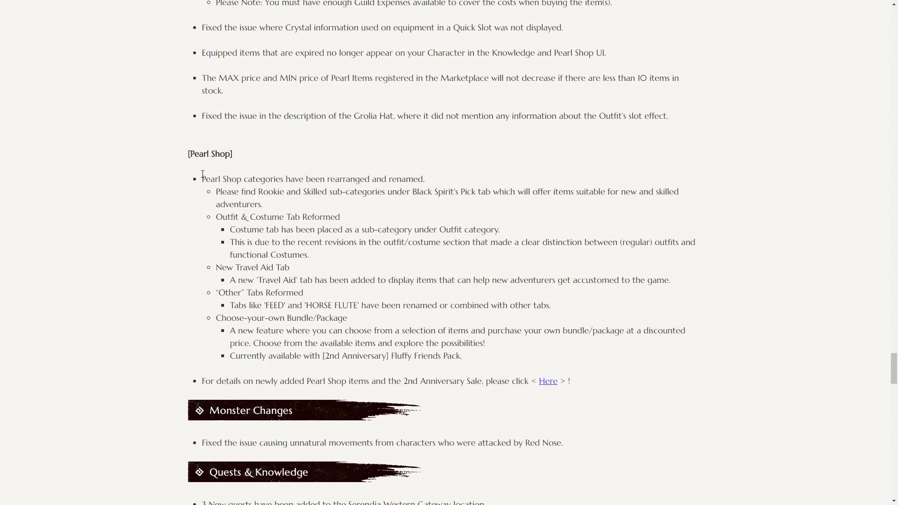
scroll("down", 3)
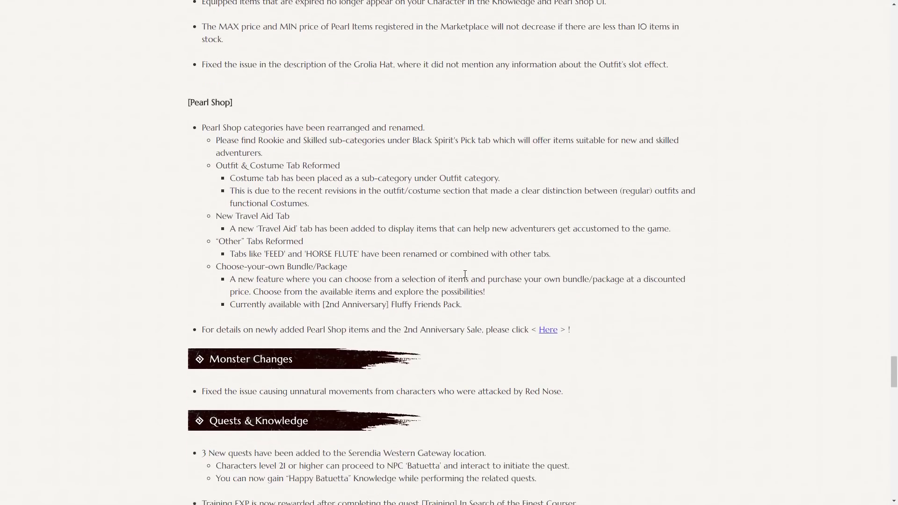
scroll("down", 3)
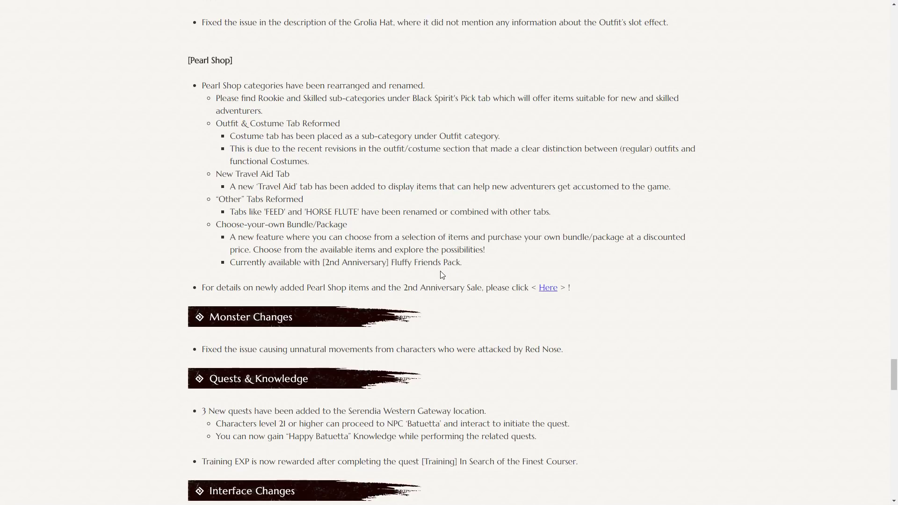
mouse_move(379, 126)
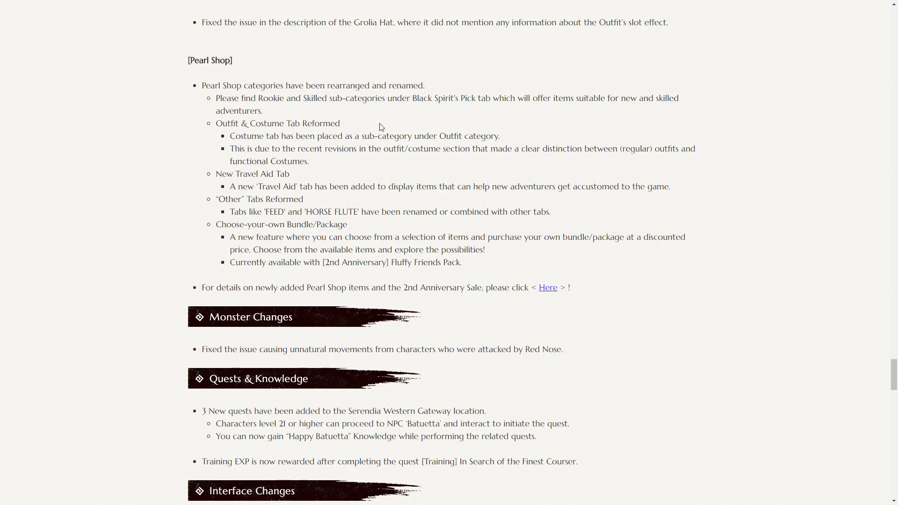
mouse_move(591, 114)
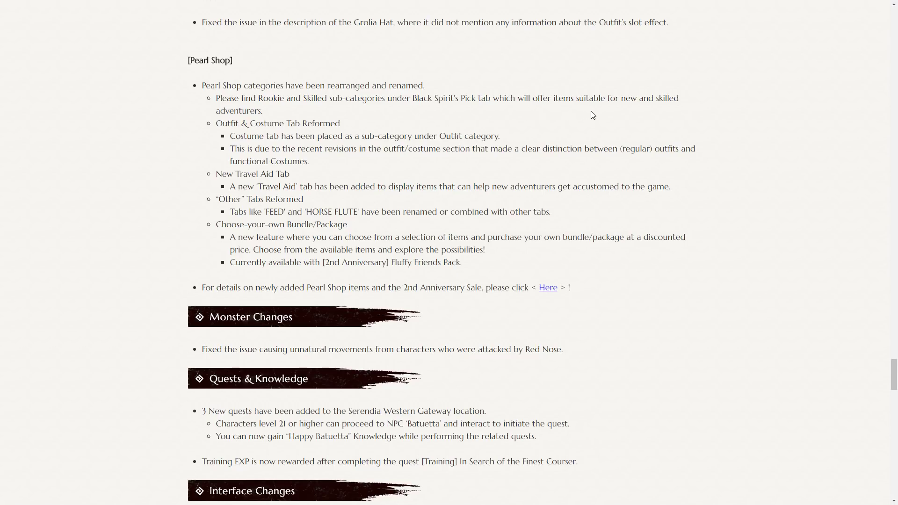
mouse_move(378, 195)
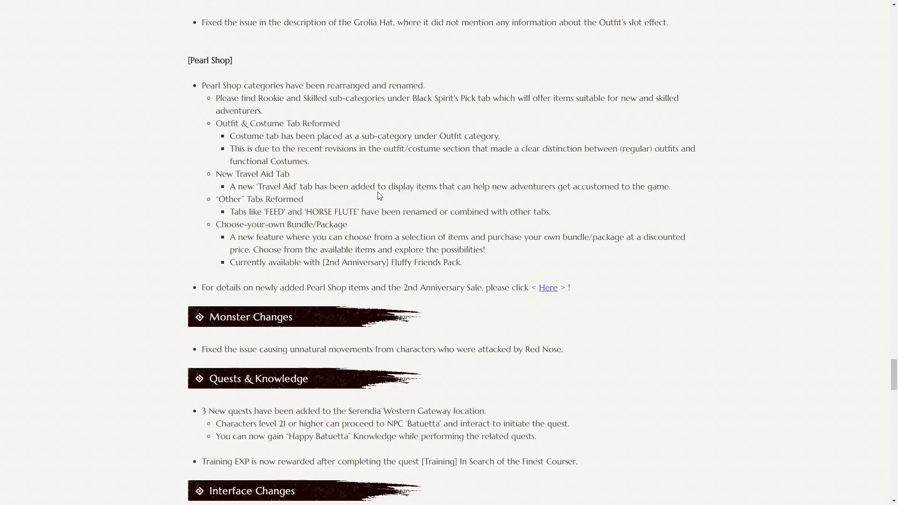
mouse_move(327, 155)
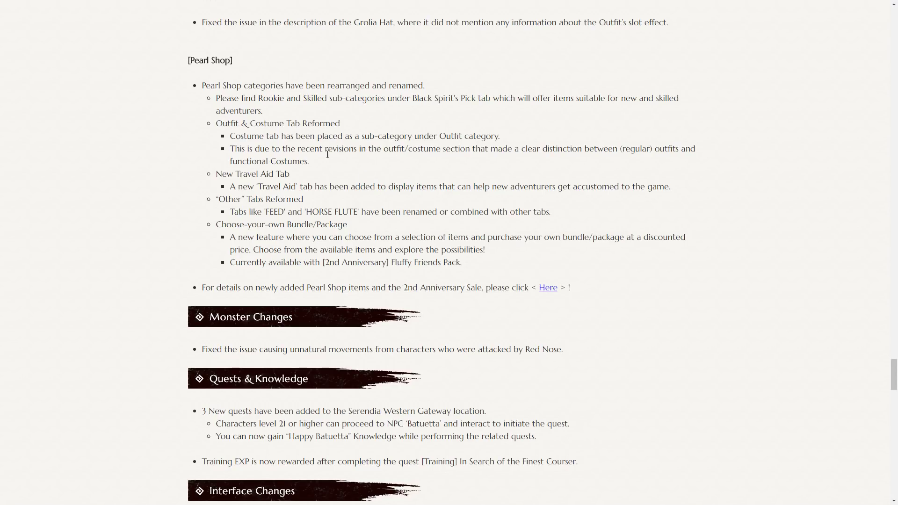
mouse_move(350, 206)
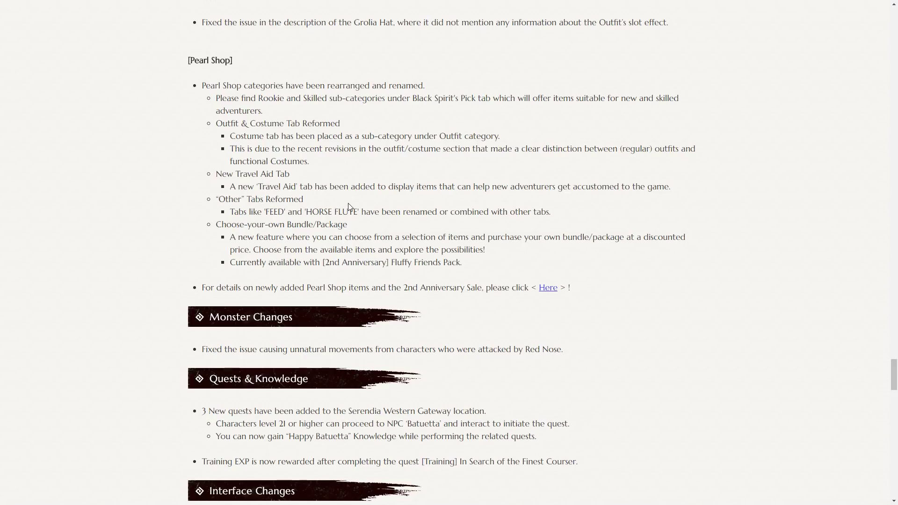
mouse_move(315, 236)
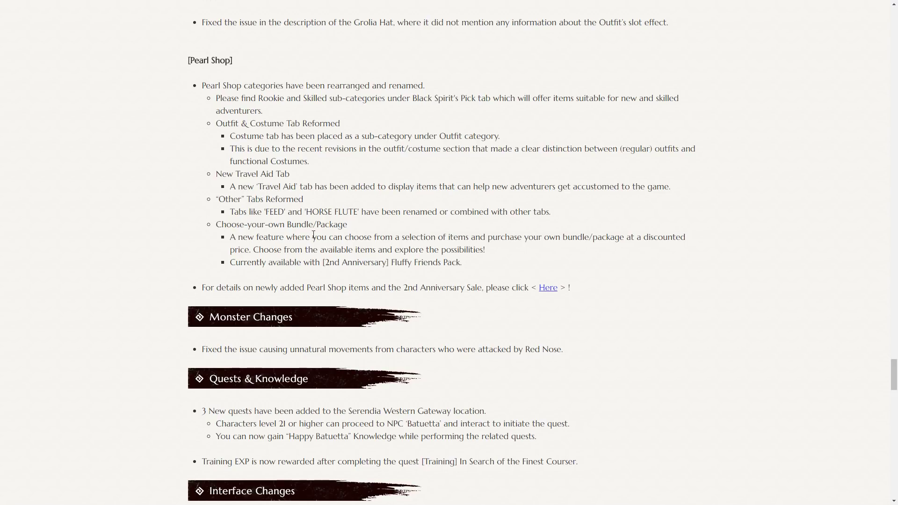
Step: Scroll into the Interface Changes section down to the Simple Setting preset table
scroll("down", 3)
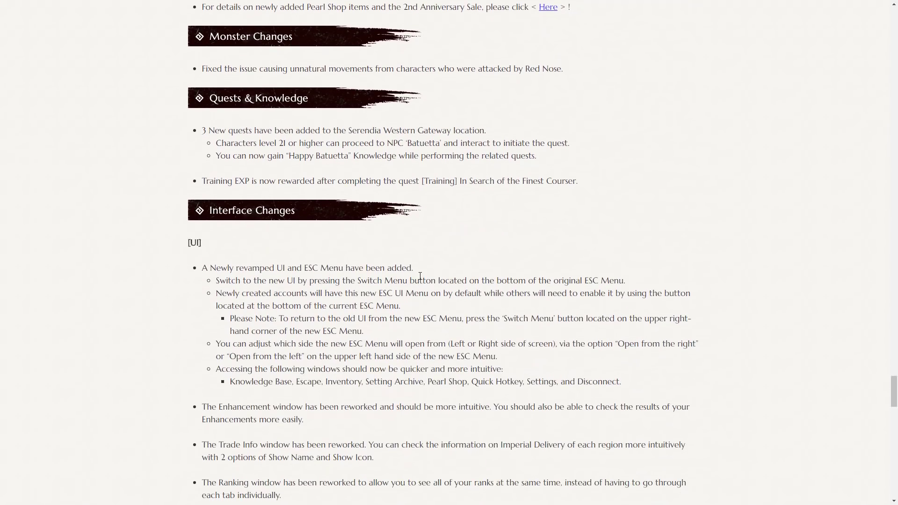
mouse_move(453, 249)
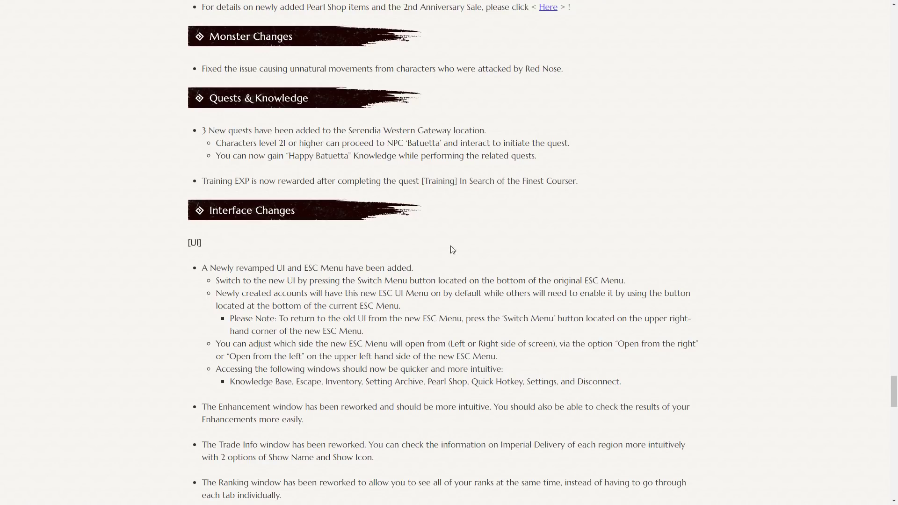
scroll("down", 3)
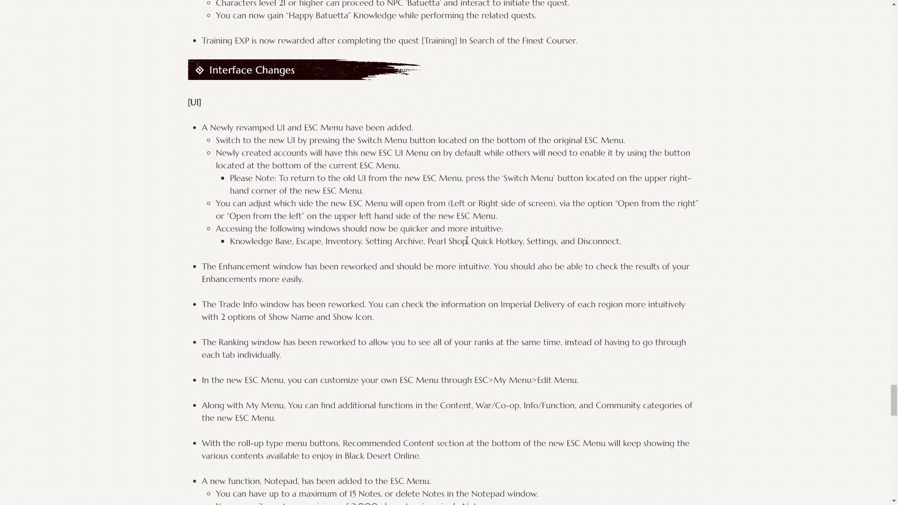
mouse_move(309, 150)
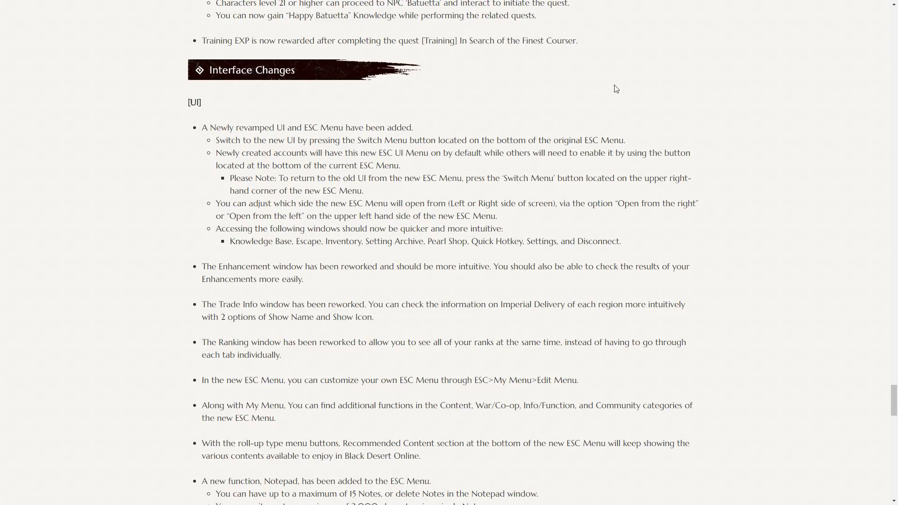
mouse_move(625, 369)
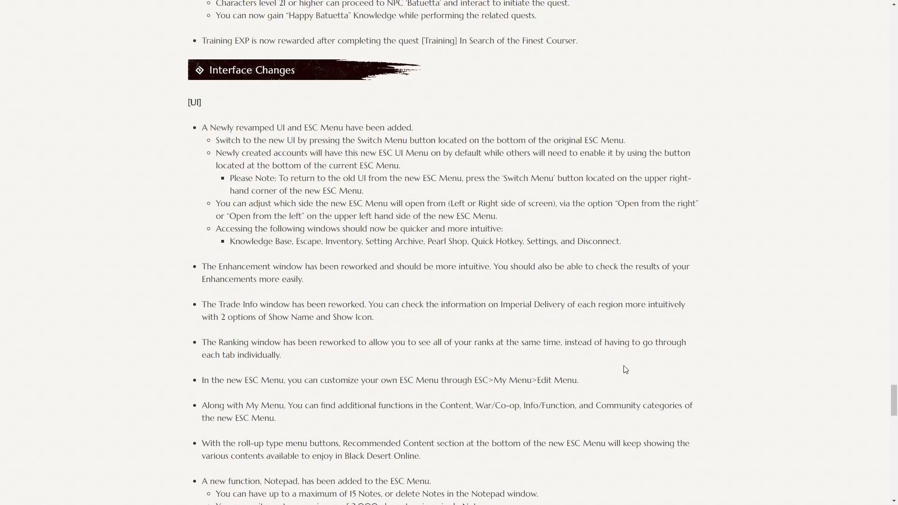
mouse_move(462, 248)
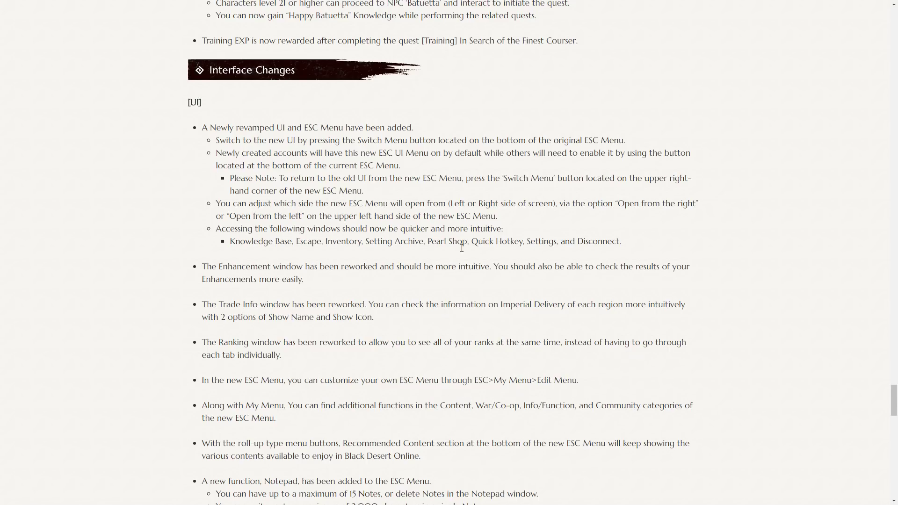
scroll("down", 3)
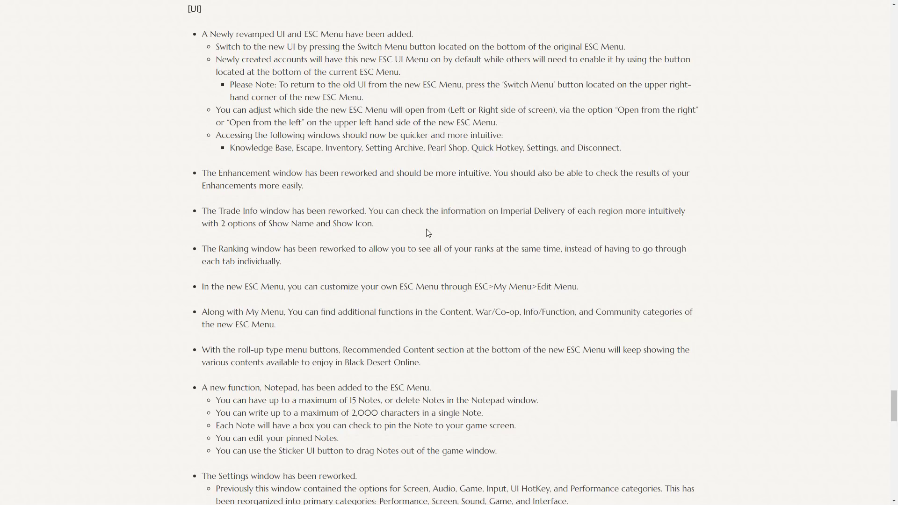
scroll("down", 3)
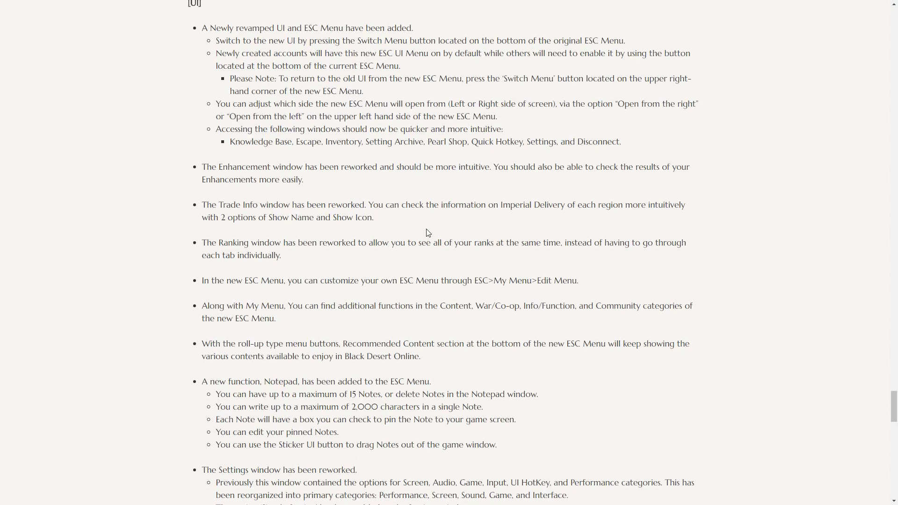
scroll("down", 3)
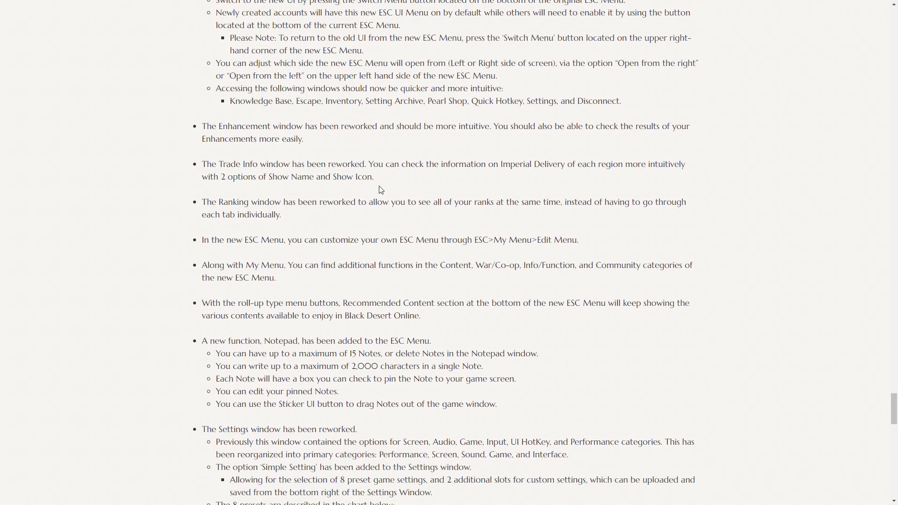
scroll("down", 3)
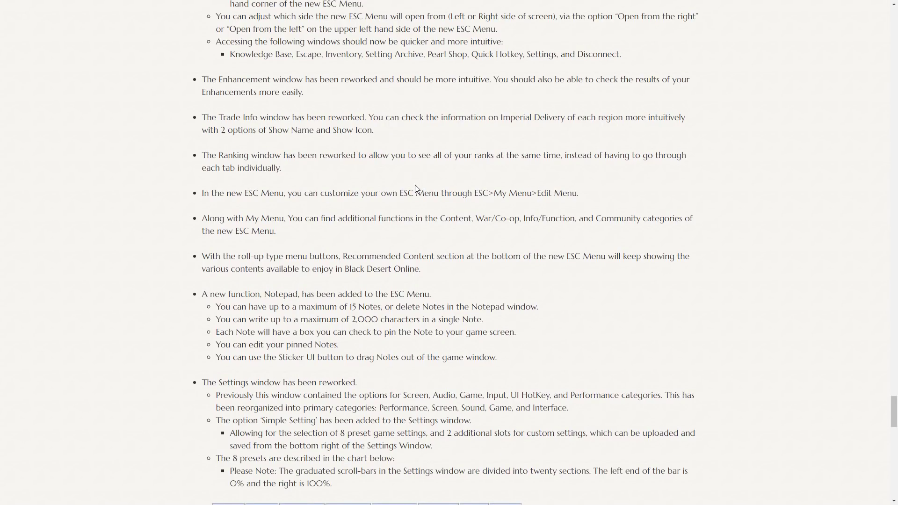
Step: Scroll past the settings preset chart to the Marketplace Notification system improvements
scroll("down", 3)
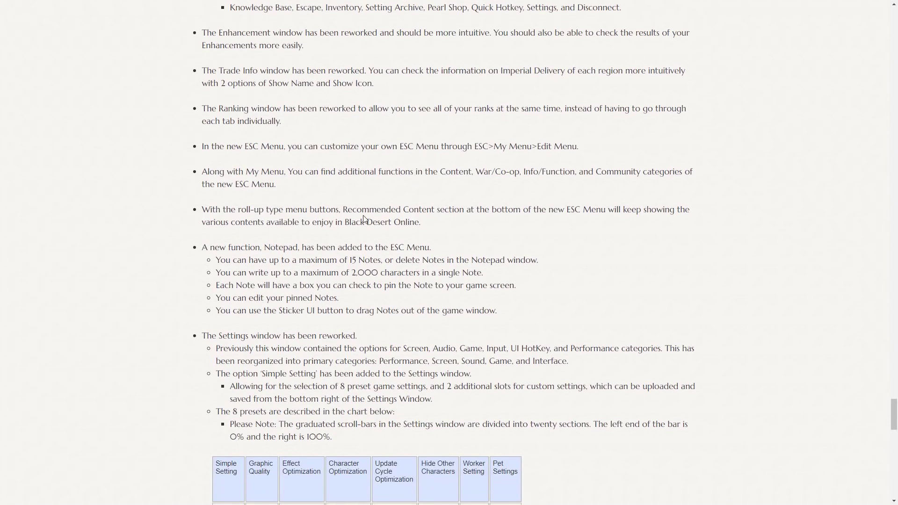
scroll("down", 3)
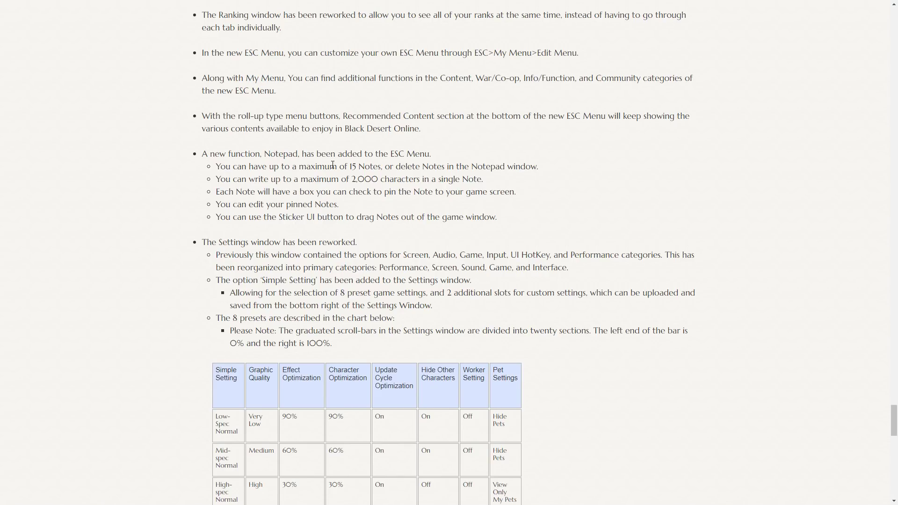
mouse_move(339, 197)
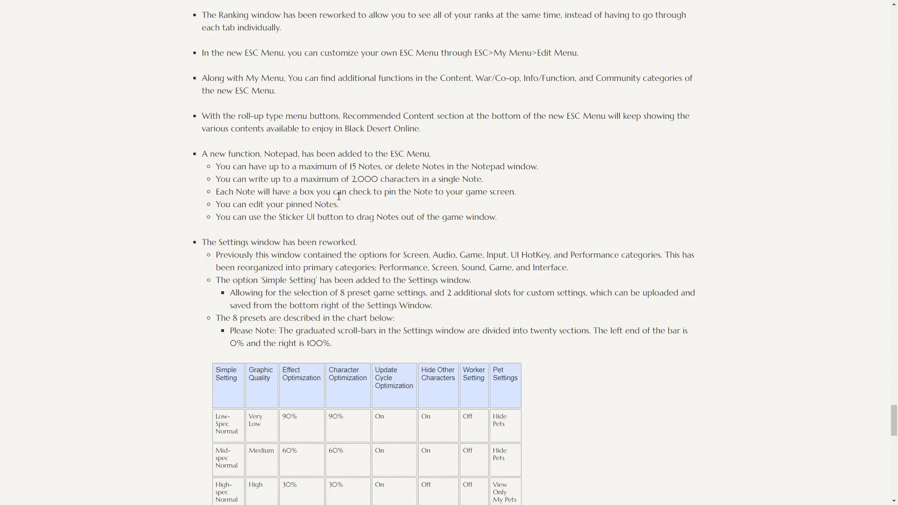
scroll("down", 3)
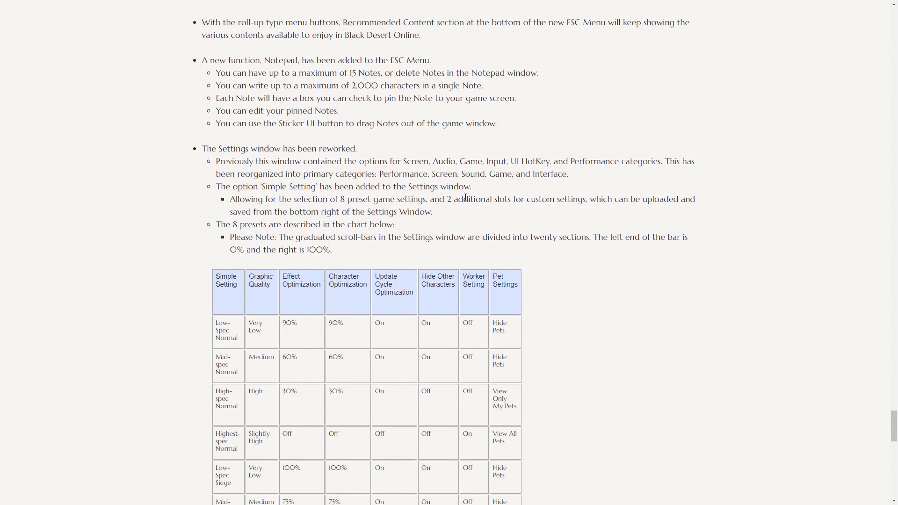
mouse_move(571, 233)
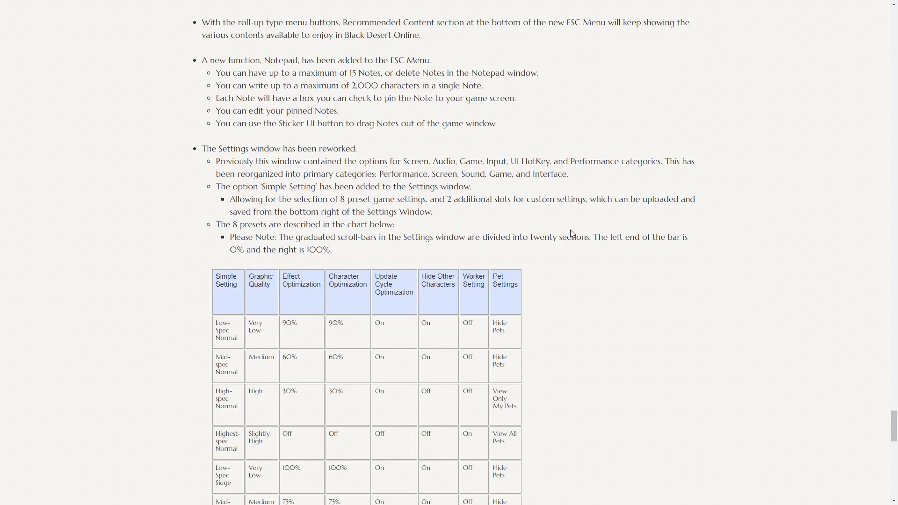
scroll("down", 3)
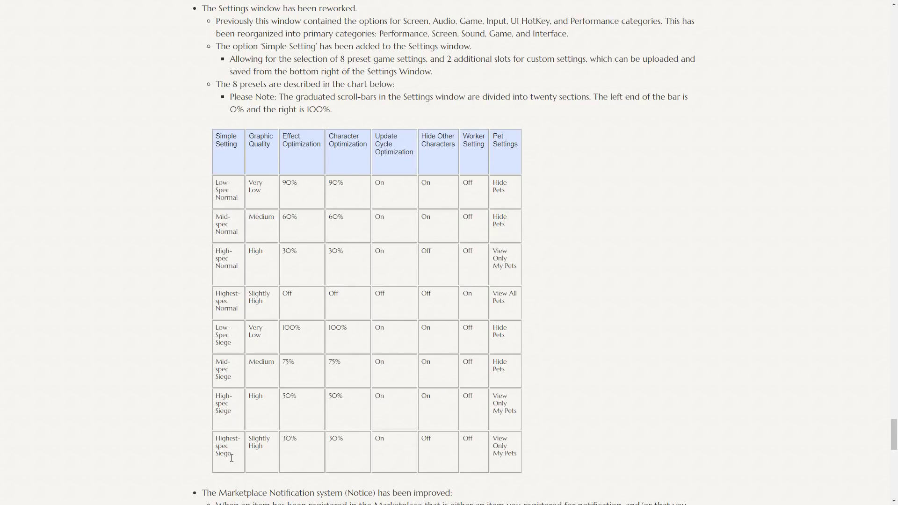
mouse_move(216, 221)
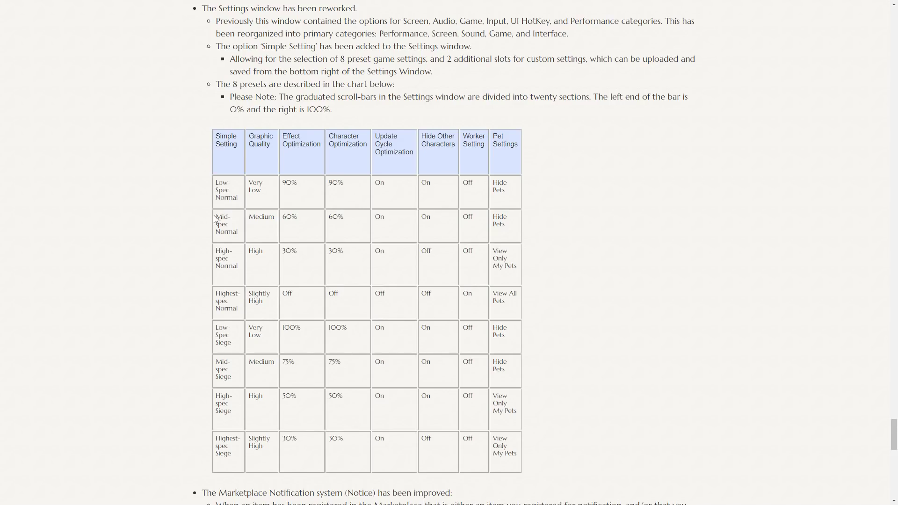
mouse_move(578, 182)
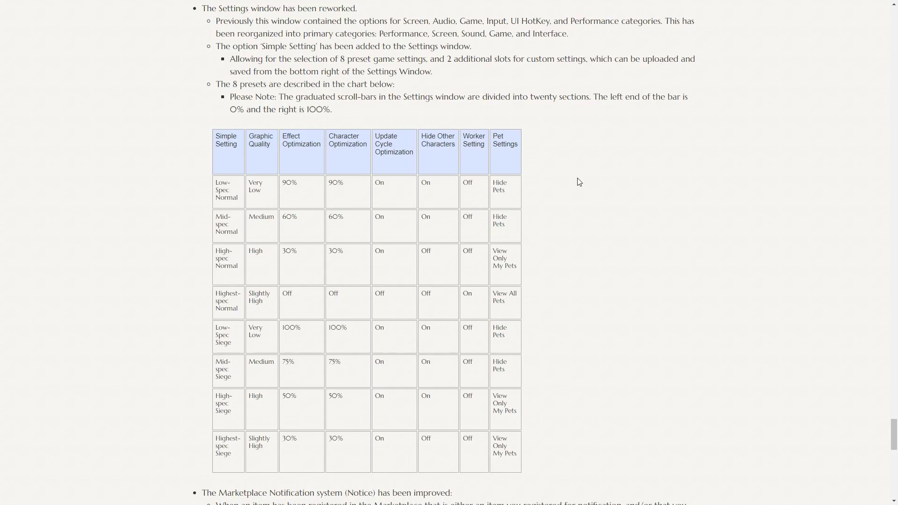
scroll("down", 3)
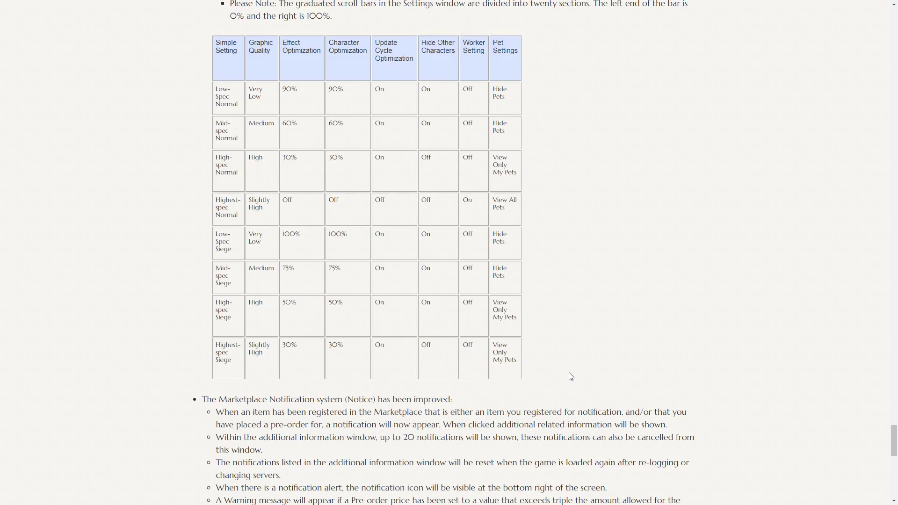
scroll("down", 3)
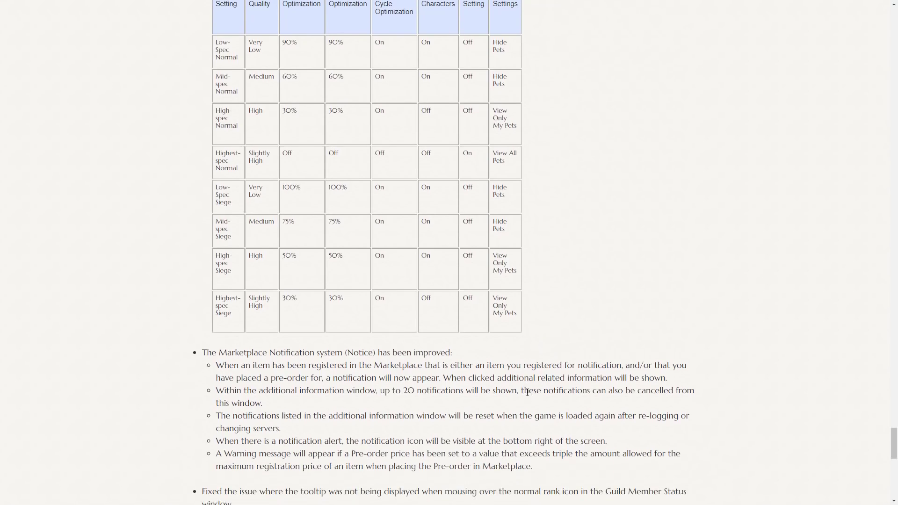
scroll("down", 3)
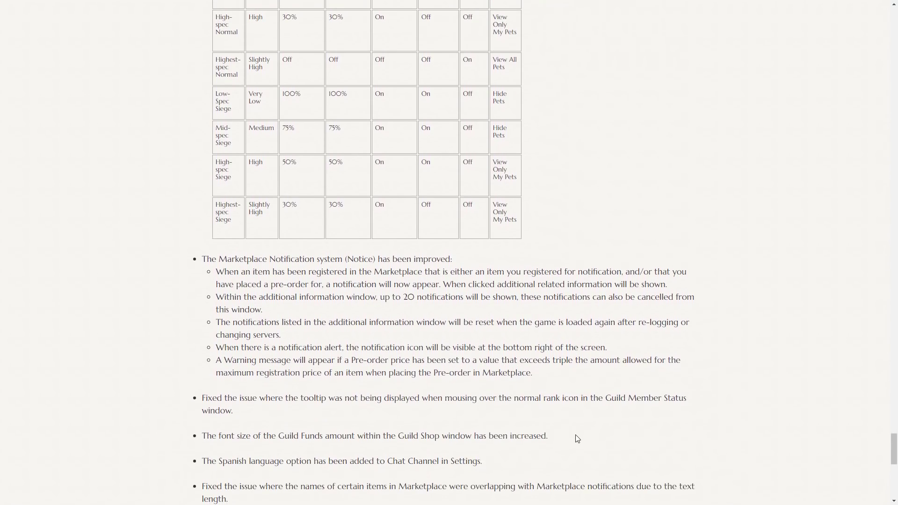
mouse_move(322, 271)
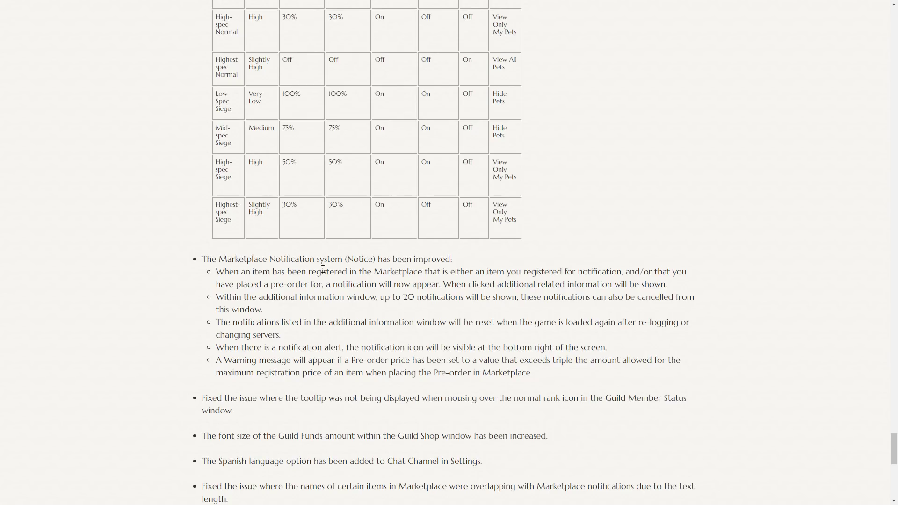
Step: Scroll down past the Marketplace Notification and guild notes to the Resolved Issues heading
scroll("down", 3)
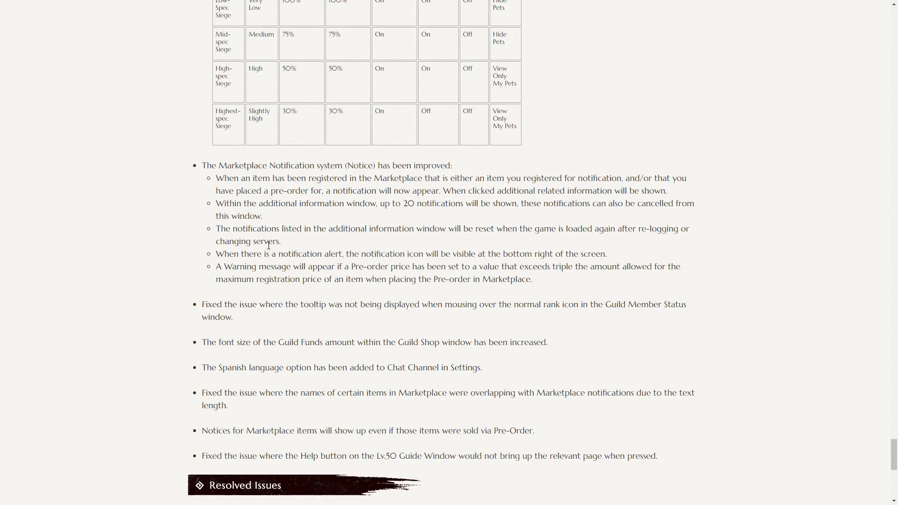
mouse_move(750, 428)
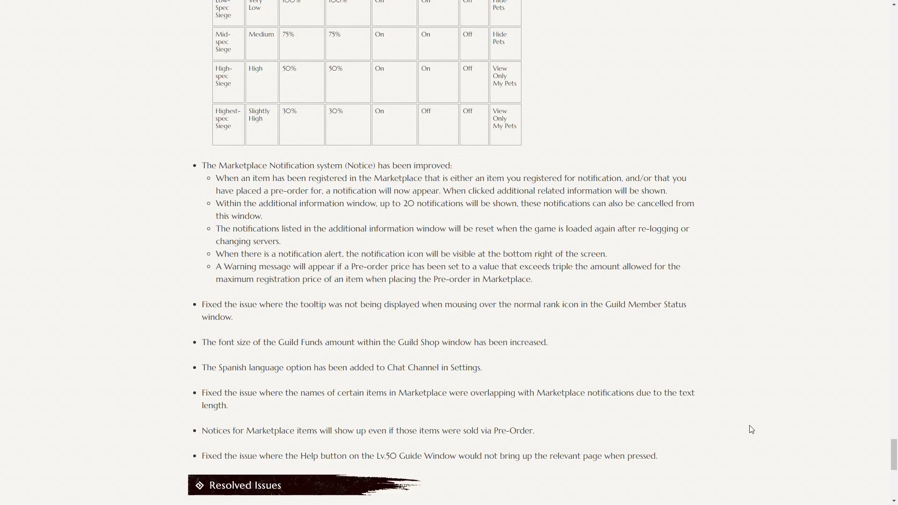
mouse_move(794, 461)
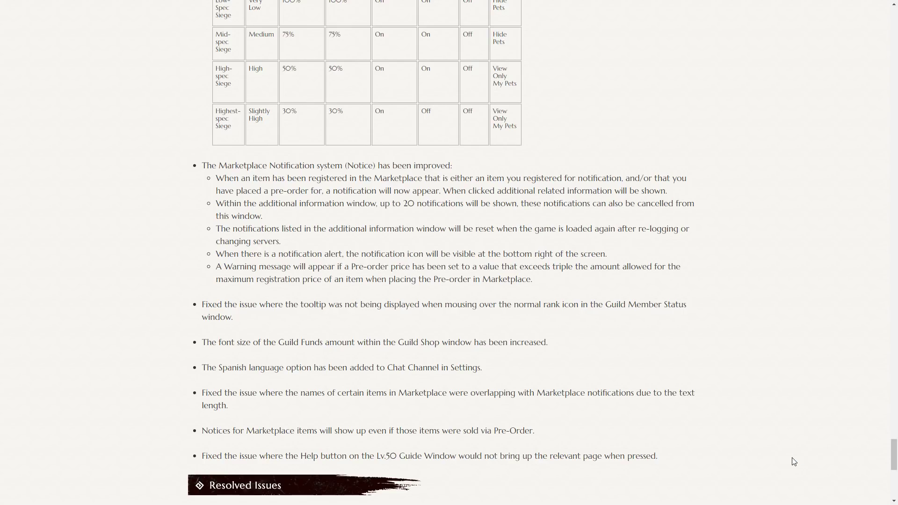
mouse_move(870, 429)
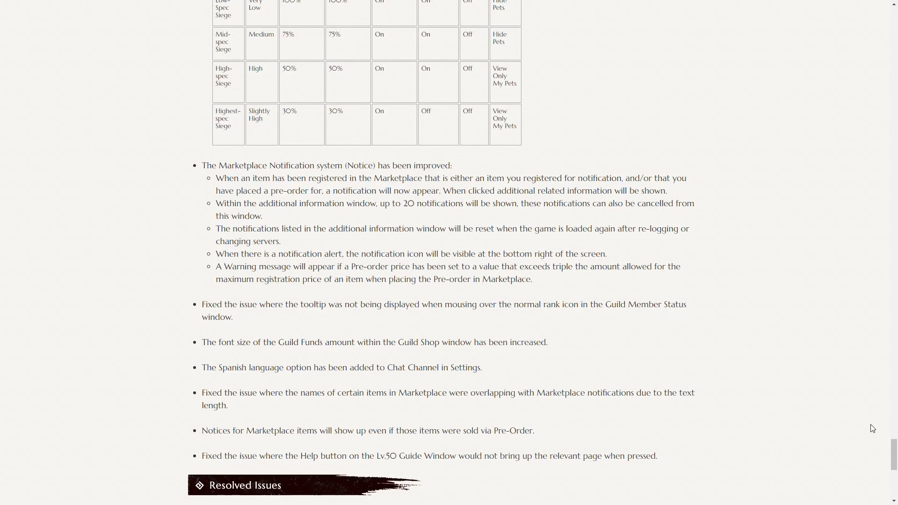
mouse_move(874, 454)
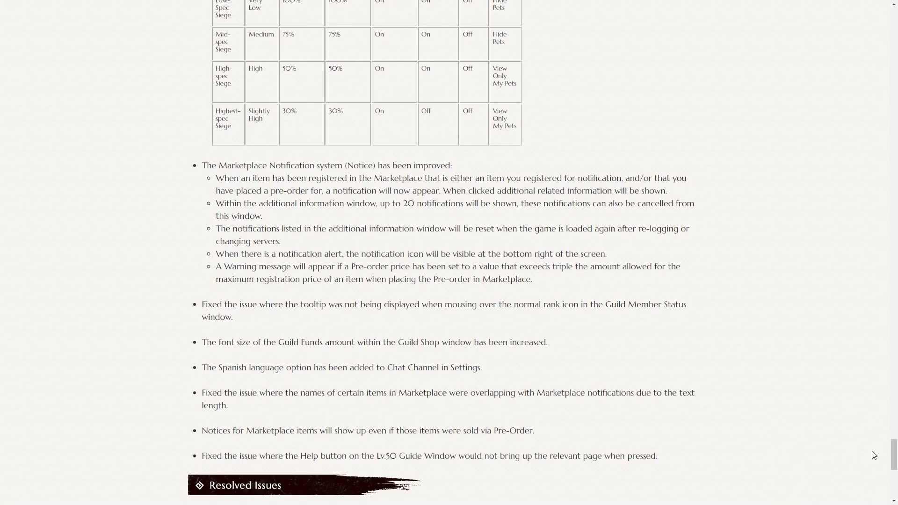
mouse_move(863, 460)
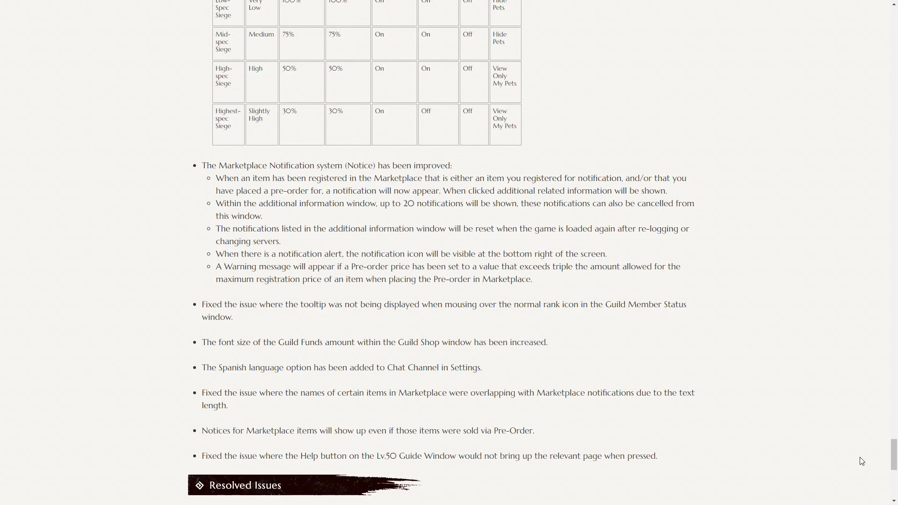
mouse_move(857, 468)
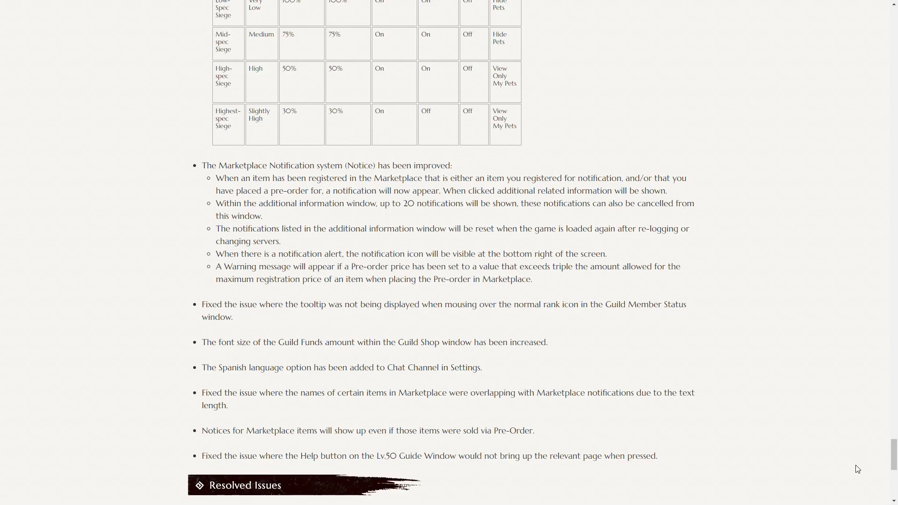
mouse_move(846, 473)
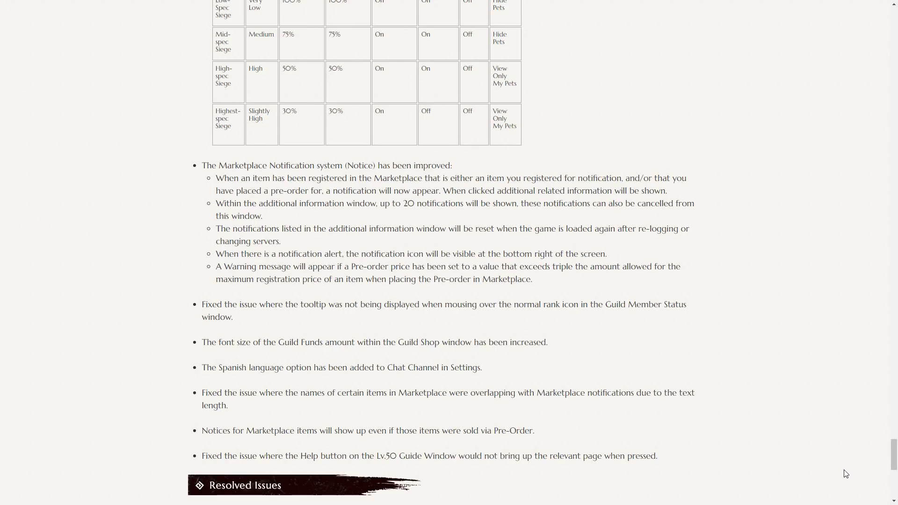
mouse_move(842, 460)
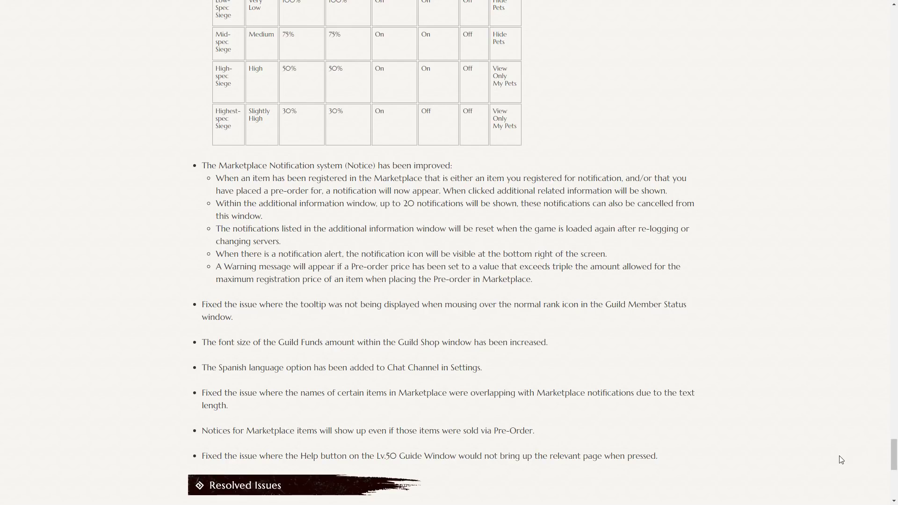
mouse_move(634, 383)
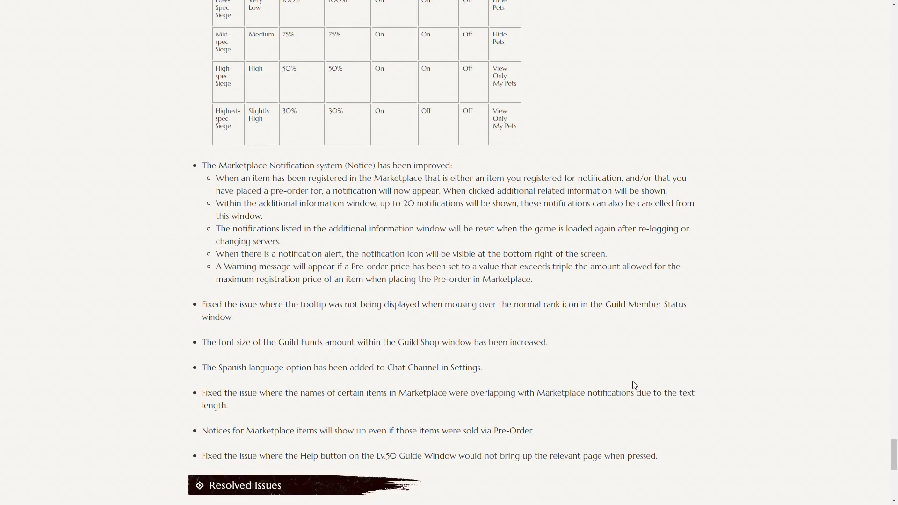
mouse_move(420, 230)
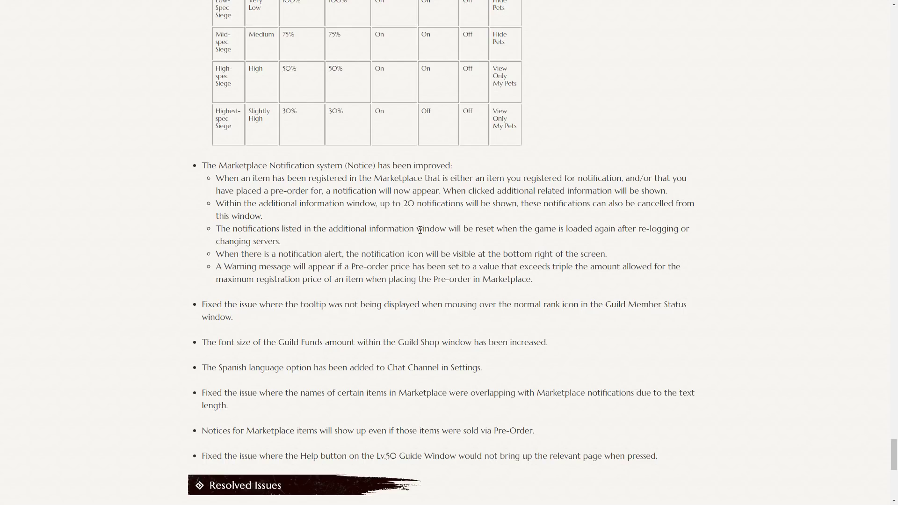
mouse_move(349, 250)
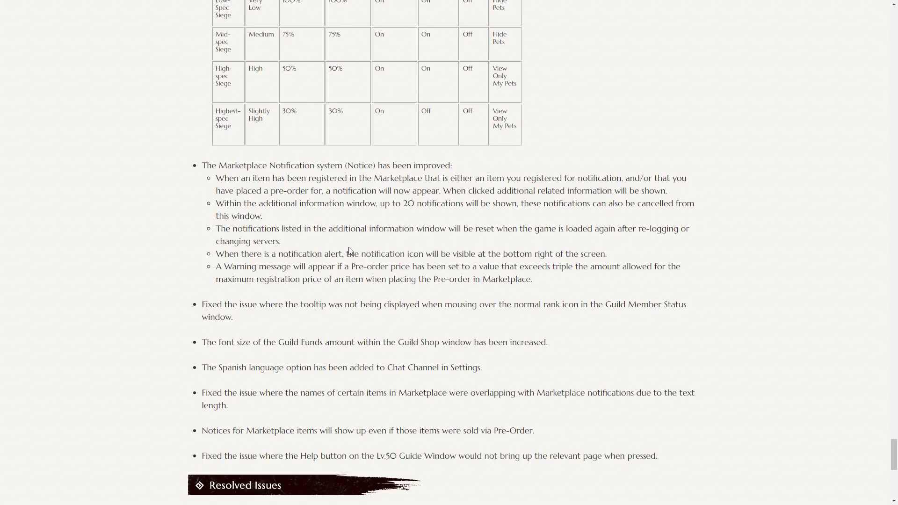
mouse_move(470, 242)
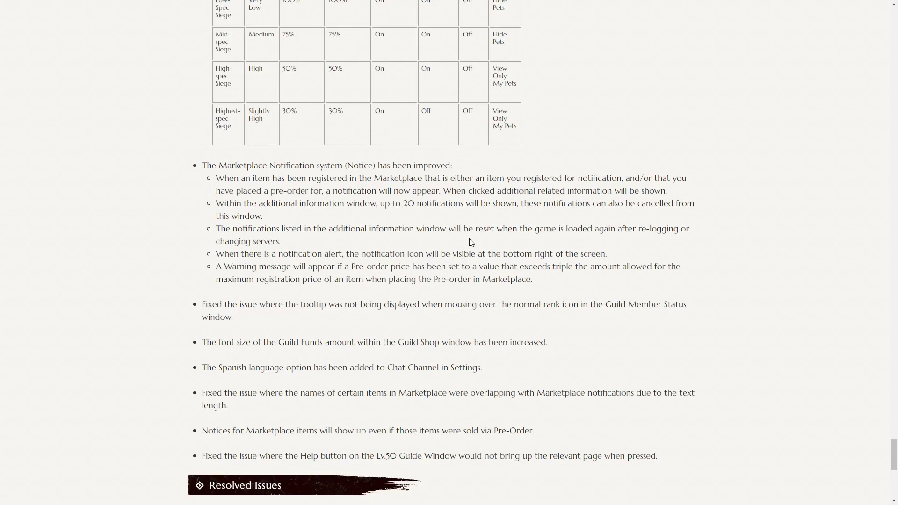
scroll("down", 3)
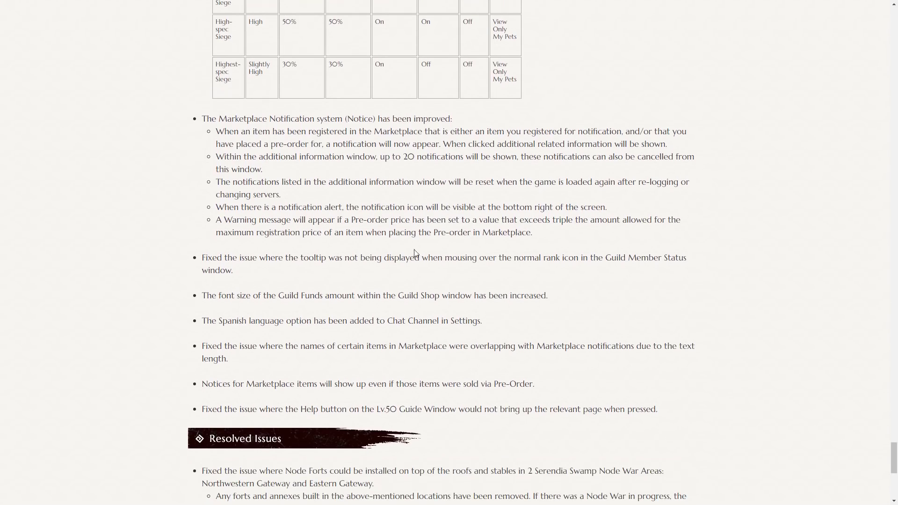
mouse_move(336, 281)
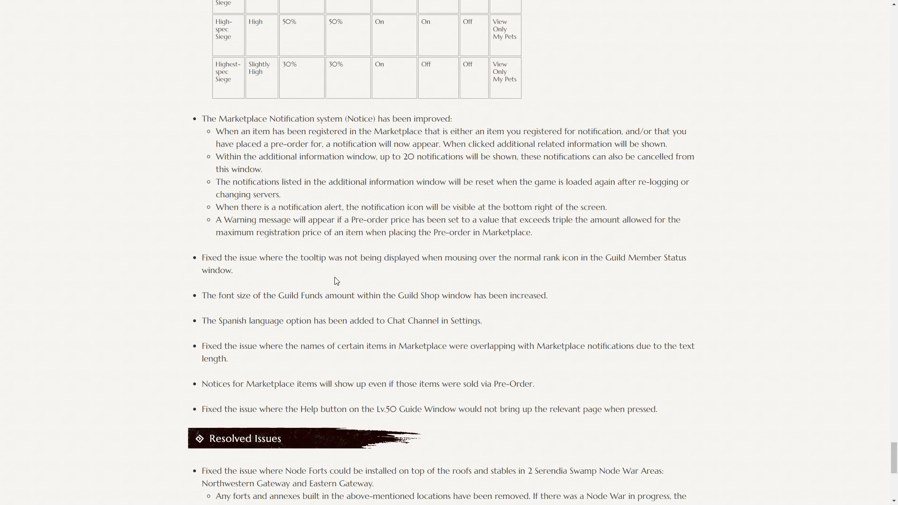
mouse_move(310, 283)
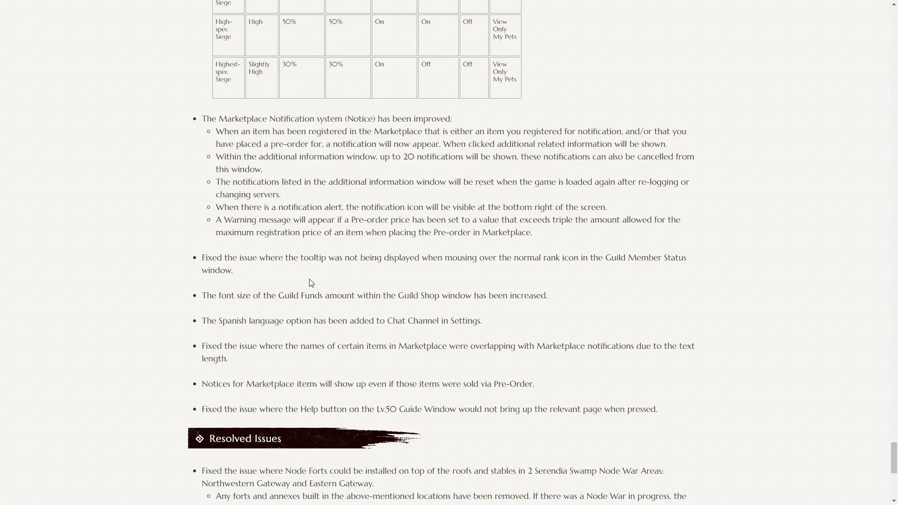
Step: Scroll to the Resolved Issues end with Node Forts, Rosefinch, pets fixes and the forums feedback line
scroll("down", 3)
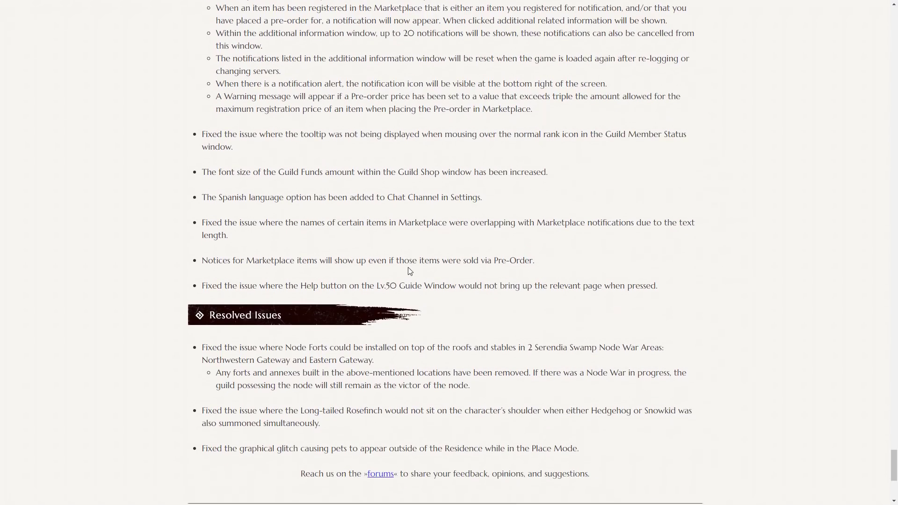
scroll("down", 3)
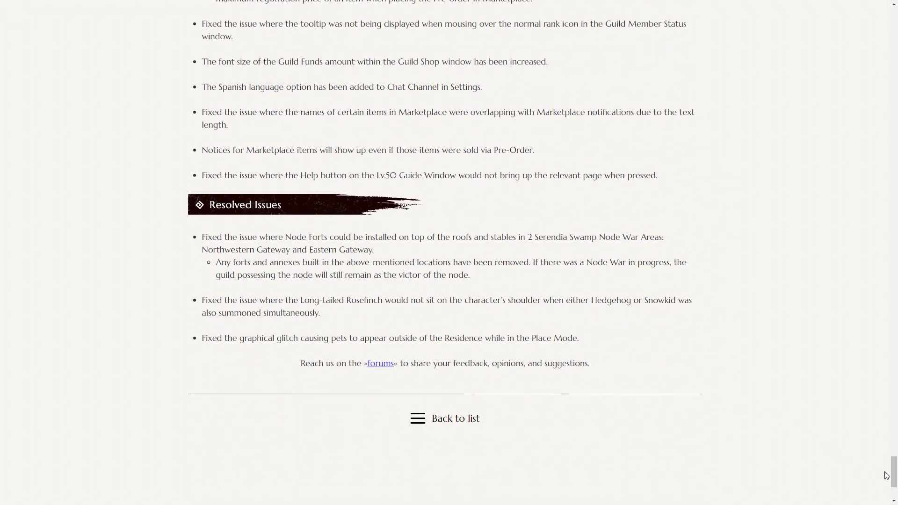
mouse_move(334, 313)
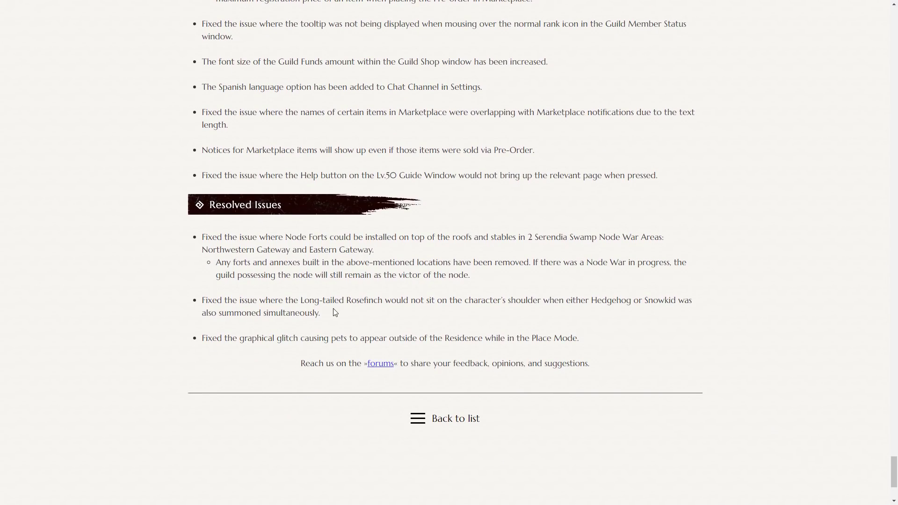
mouse_move(615, 314)
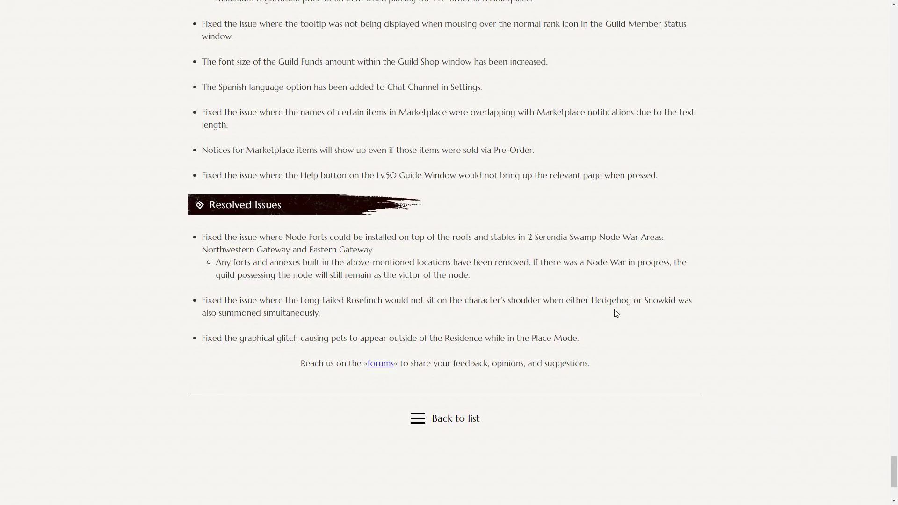
mouse_move(283, 327)
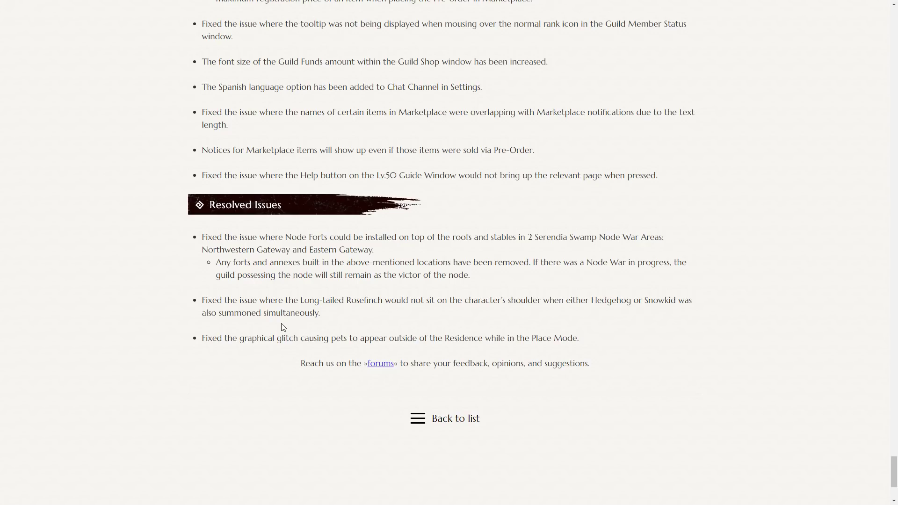
mouse_move(405, 316)
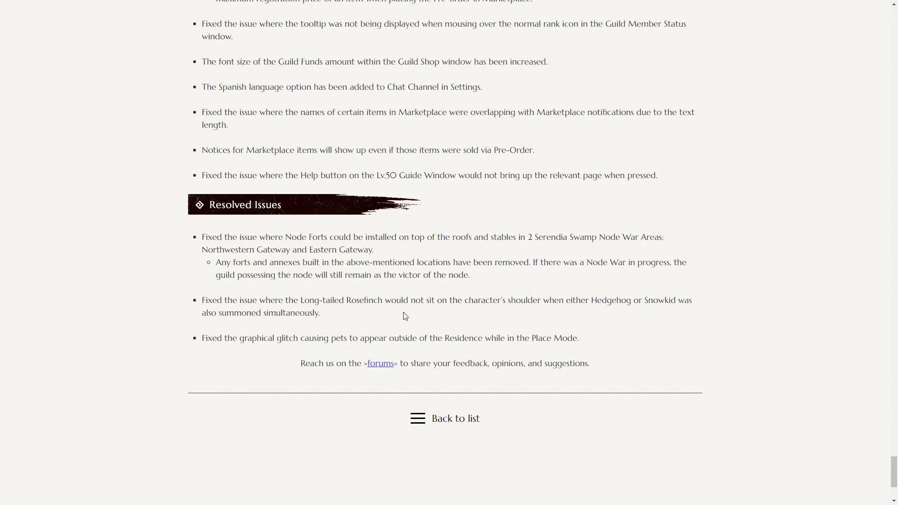
mouse_move(861, 438)
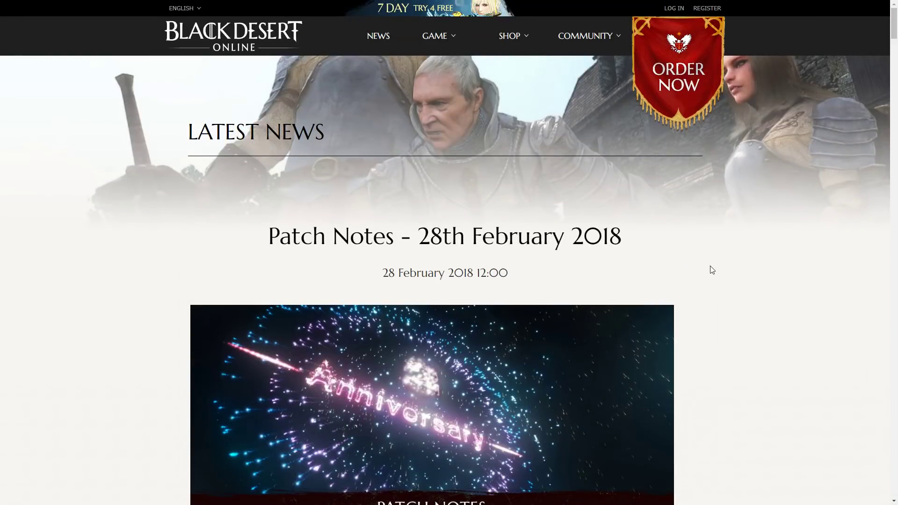
Step: Scroll the page back to the 28th February 2018 title and Anniversary banner
scroll("down", 3)
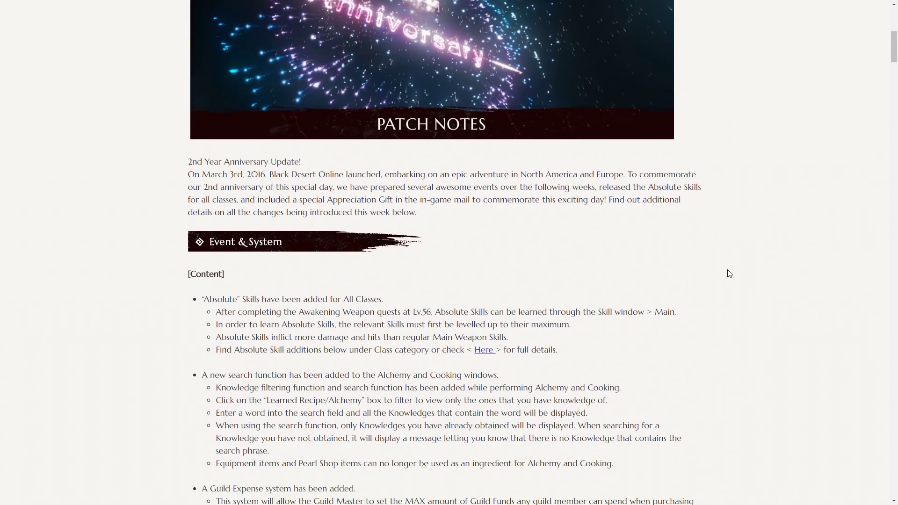
scroll("down", 3)
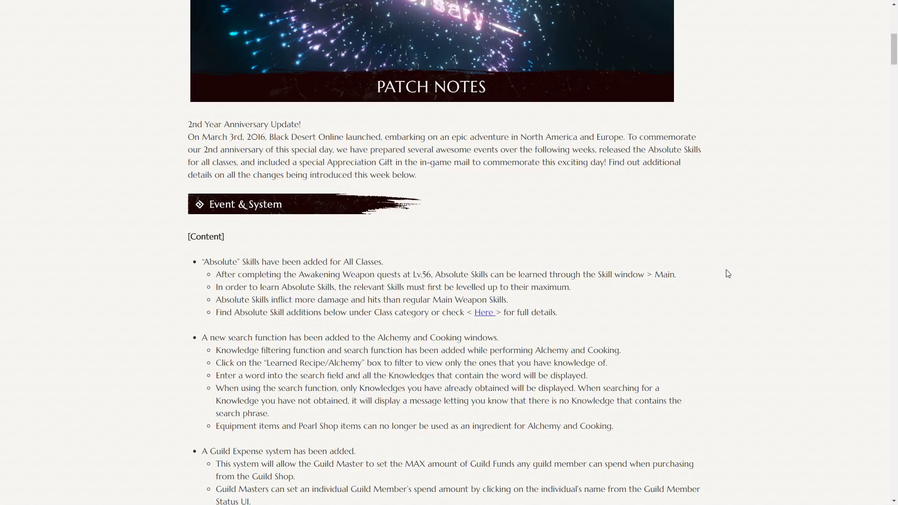
mouse_move(736, 279)
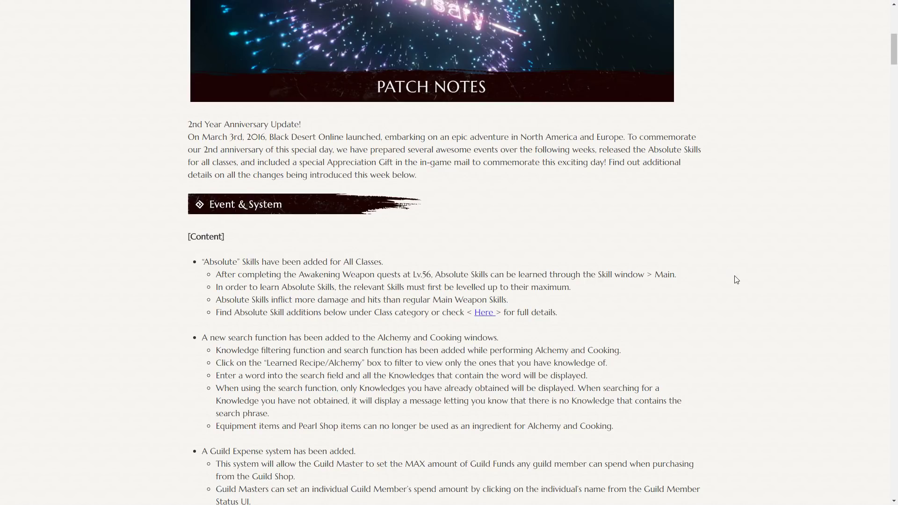
scroll("down", 3)
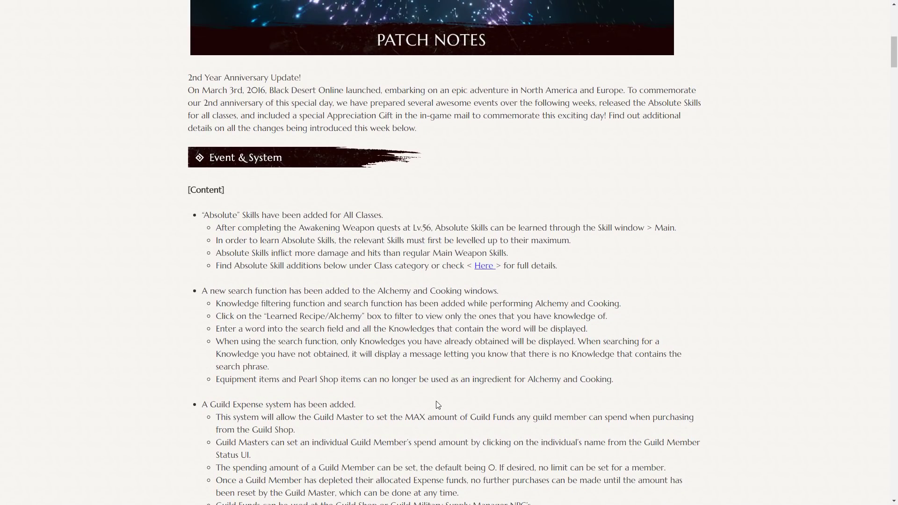
mouse_move(436, 402)
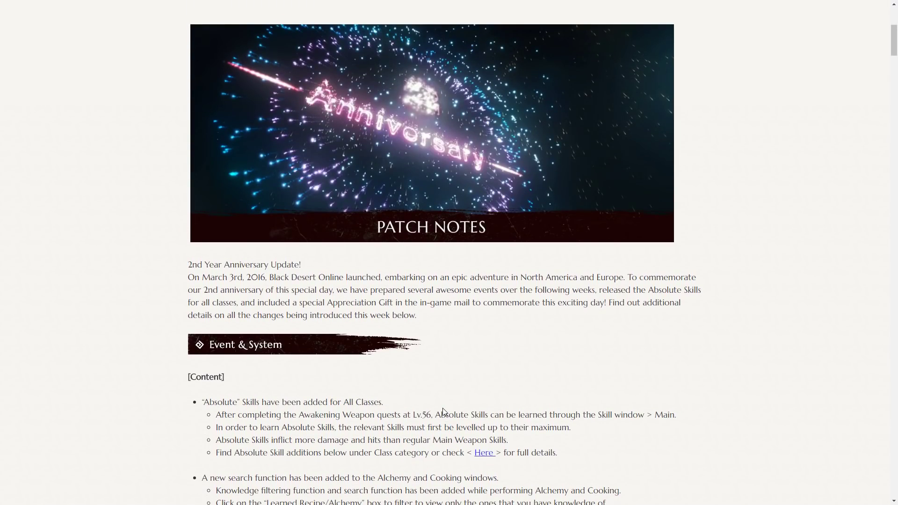
scroll("down", 3)
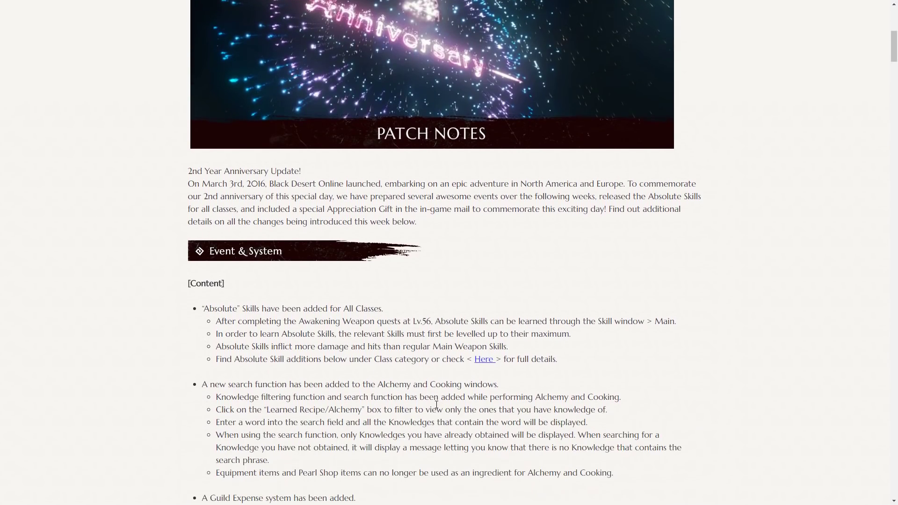
scroll("down", 3)
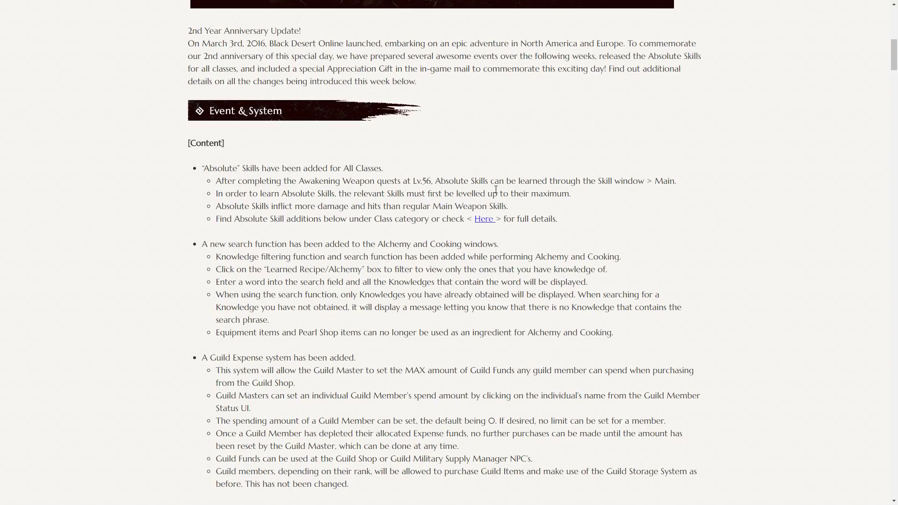
scroll("down", 3)
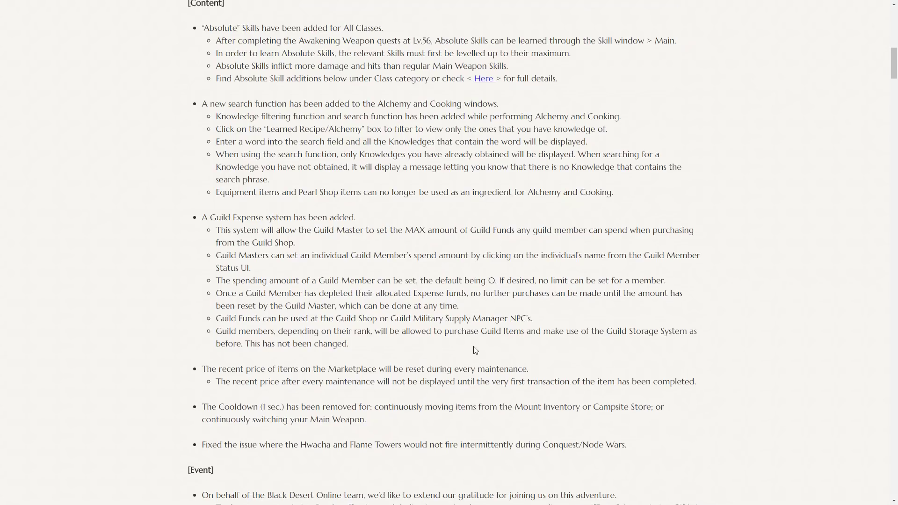
mouse_move(454, 347)
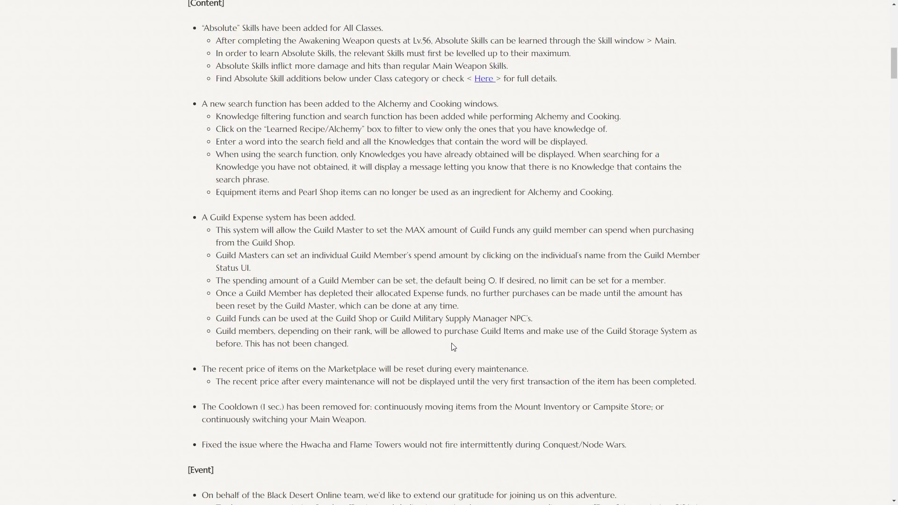
scroll("up", 3)
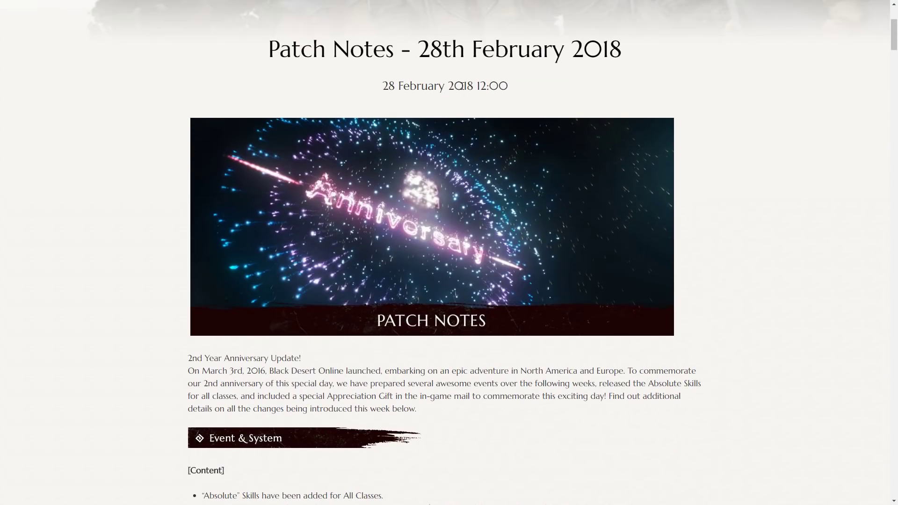
mouse_move(577, 228)
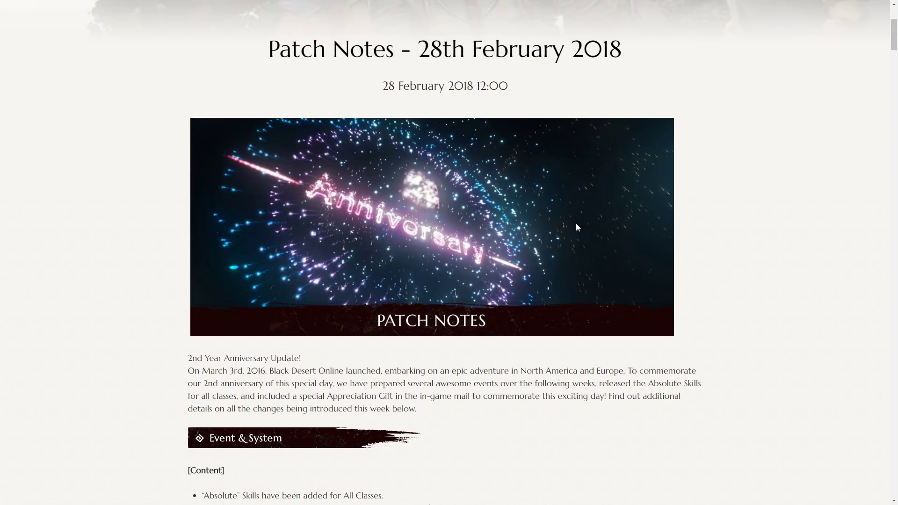